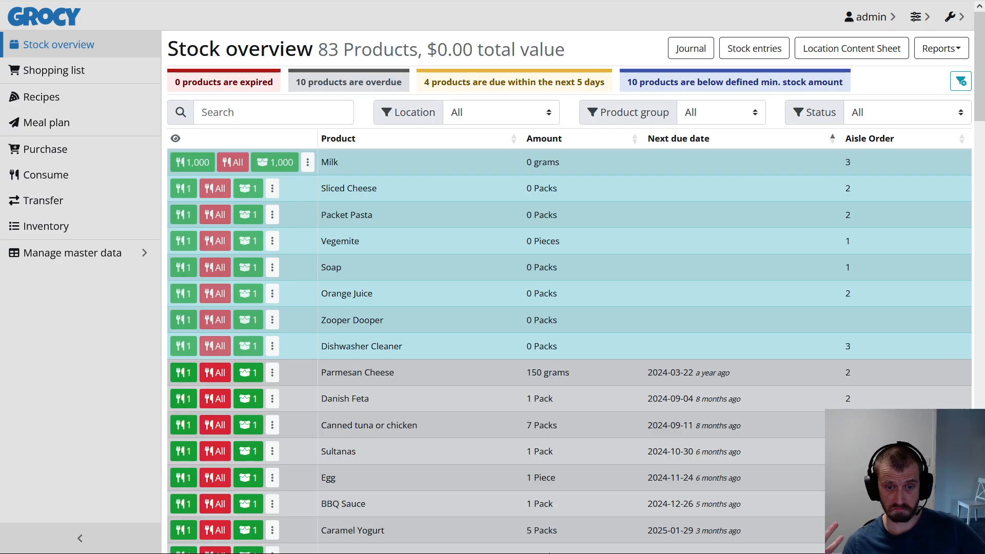
# View Grocy's empty shopping list, then switch over to the Woolworths home page
pyautogui.scroll(-3)
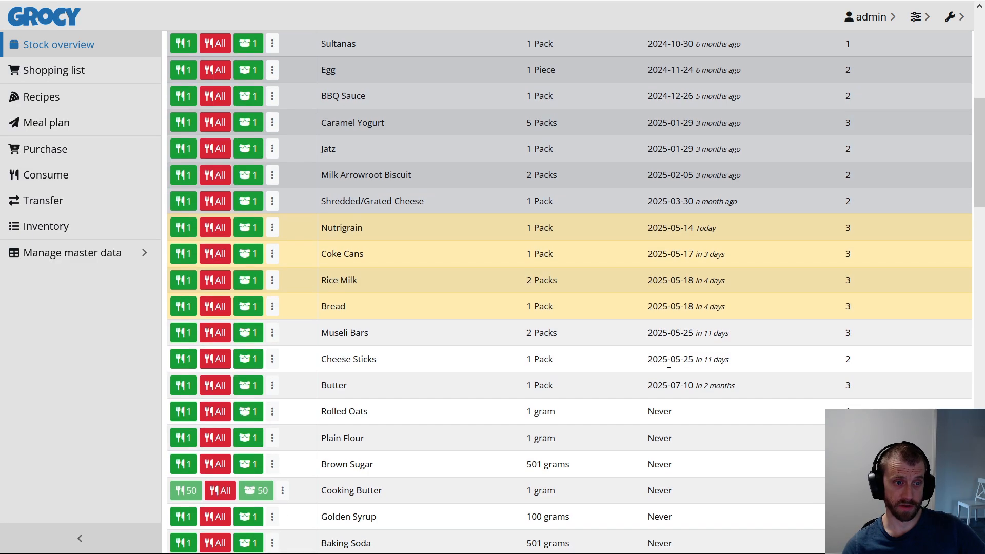
pyautogui.scroll(3)
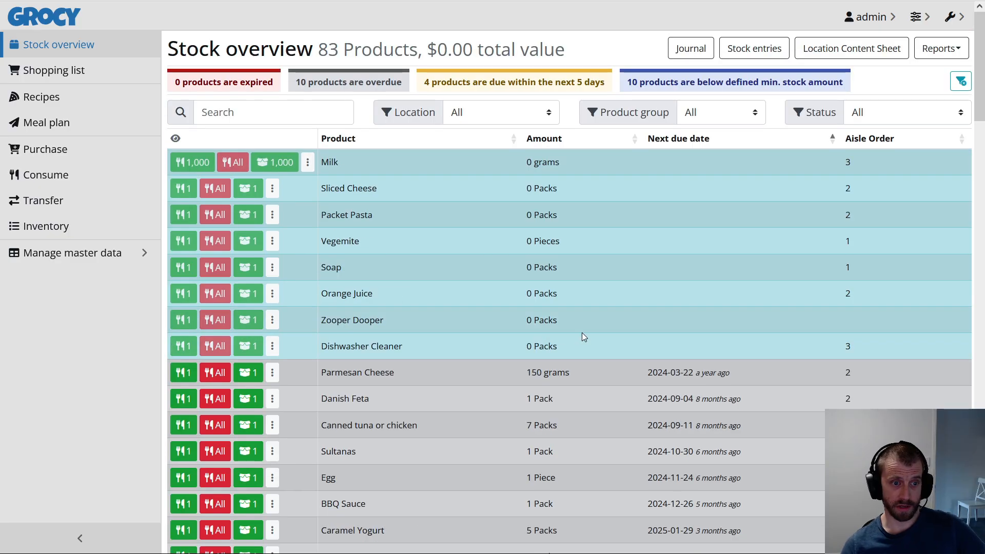
pyautogui.moveTo(529, 341)
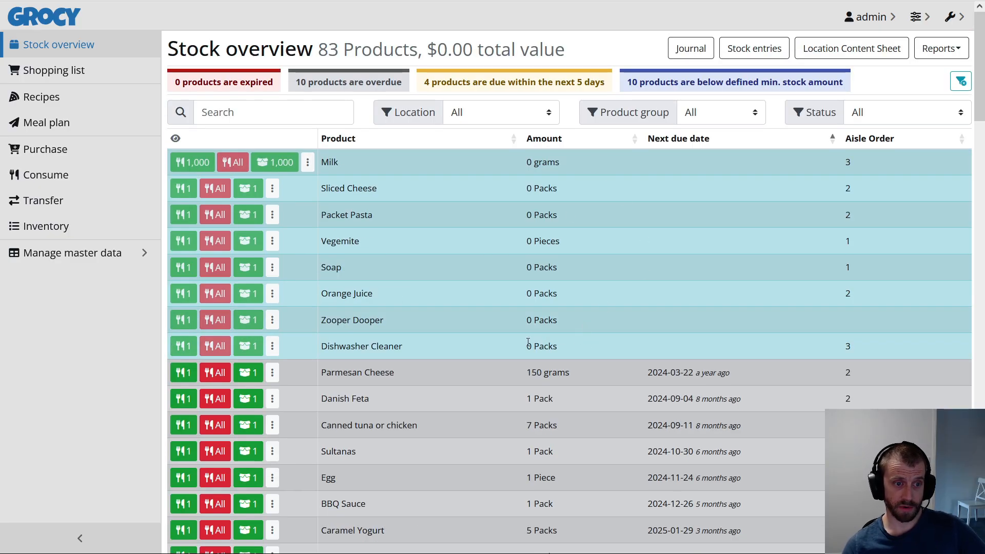
pyautogui.scroll(-3)
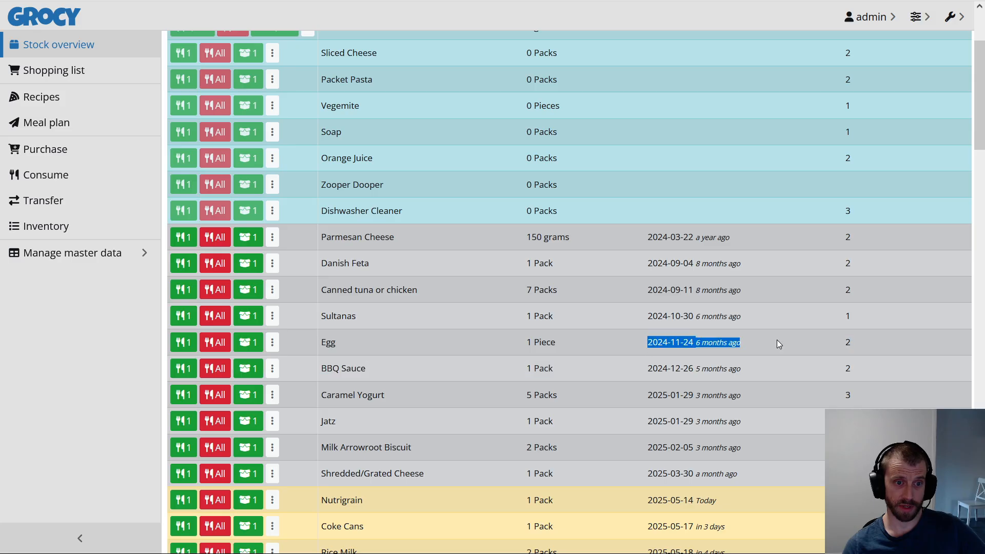
pyautogui.scroll(-3)
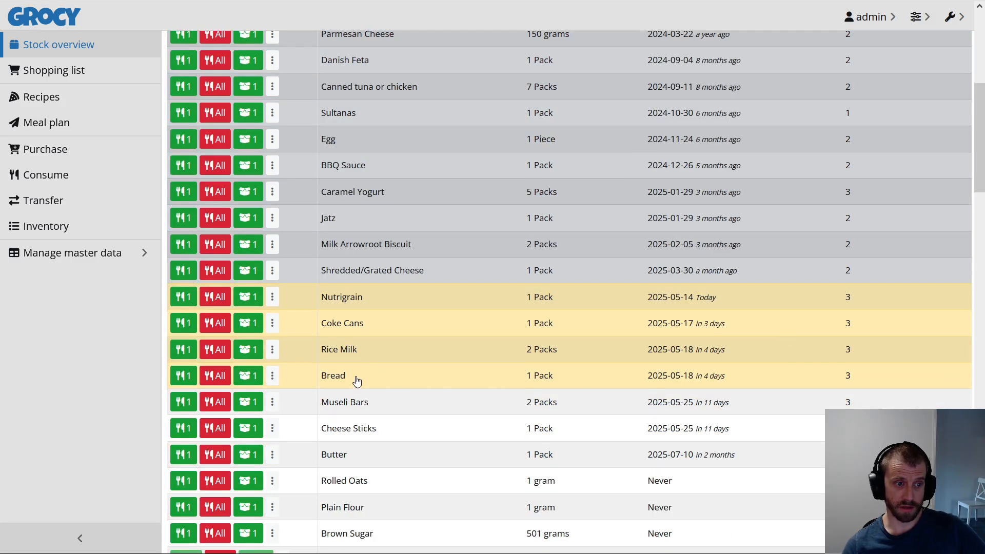
pyautogui.scroll(3)
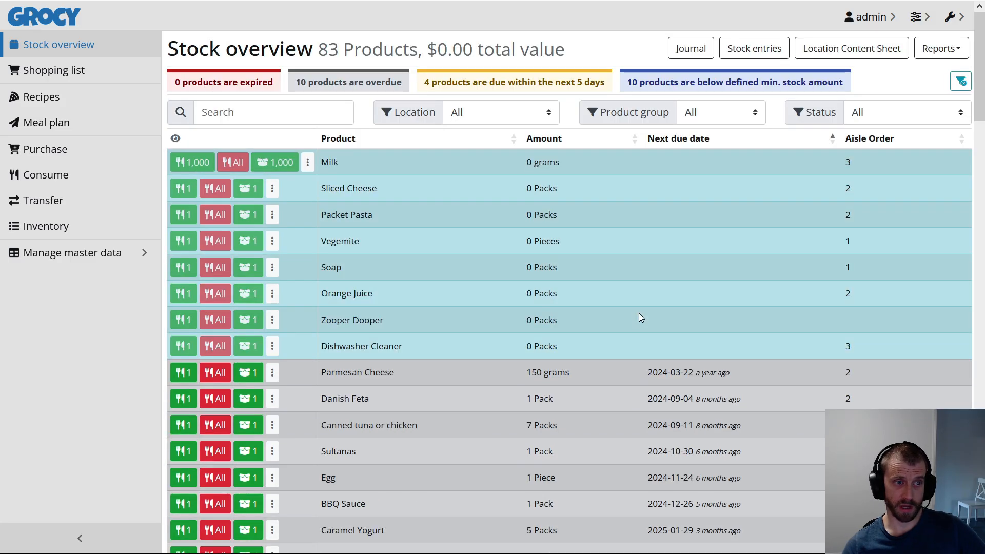
pyautogui.moveTo(343, 157)
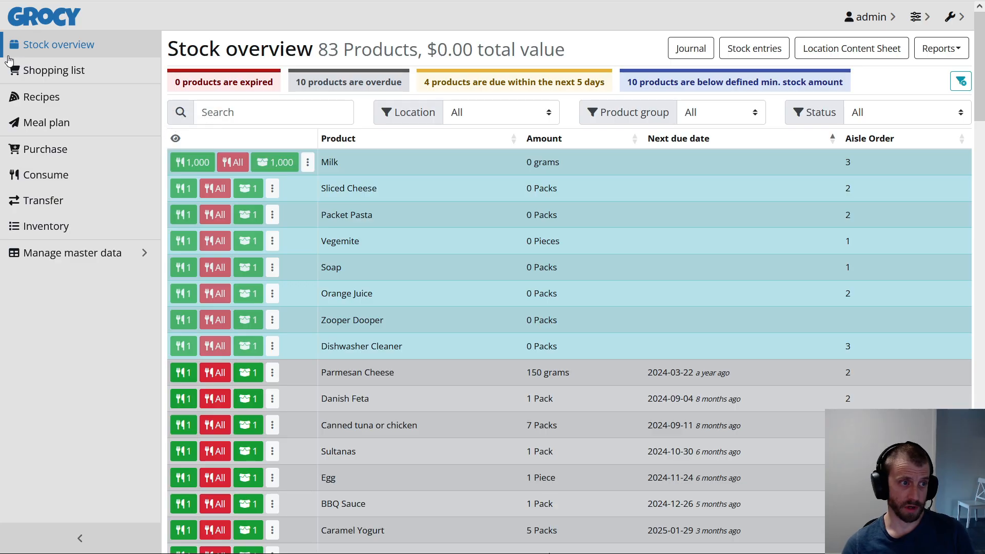
pyautogui.click(54, 70)
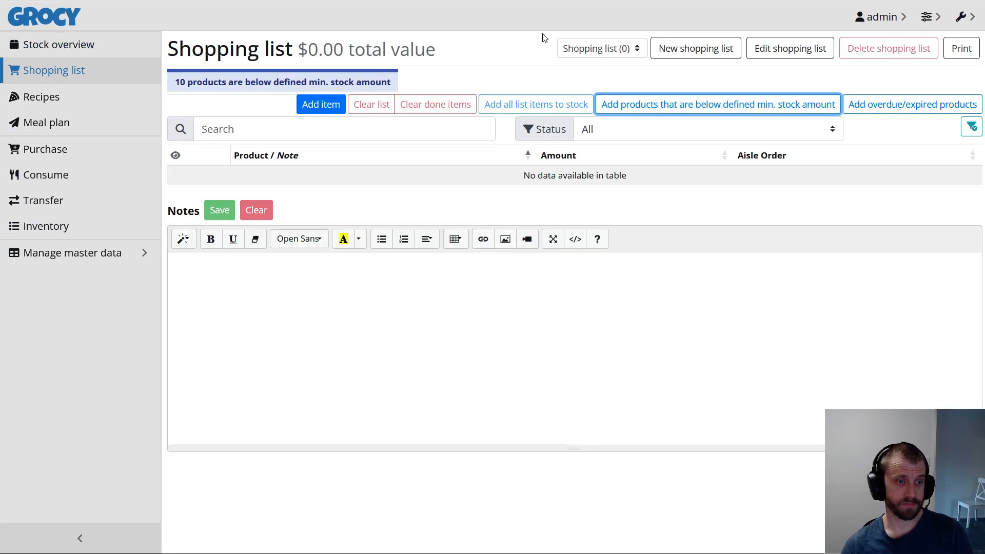
pyautogui.click(717, 104)
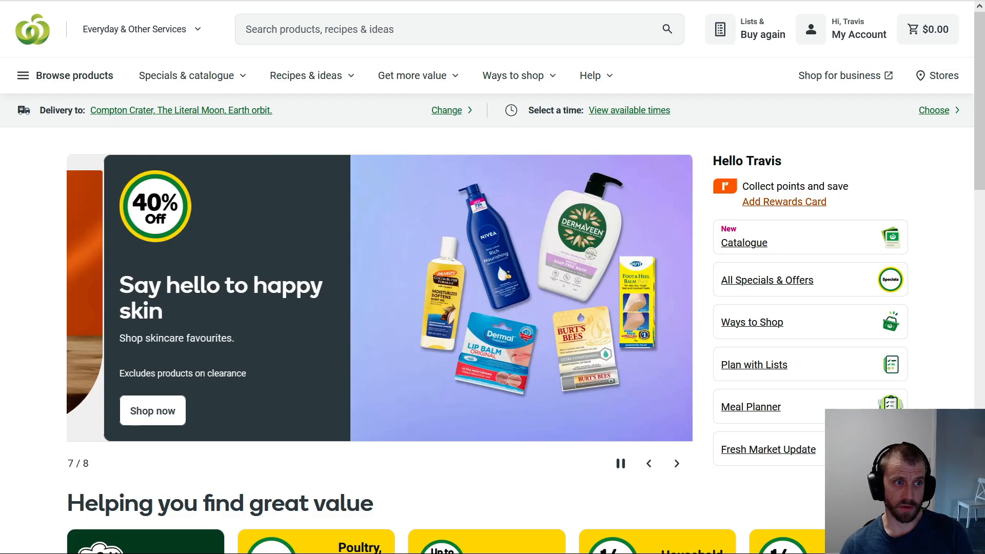
# Pause the promo banner and search Woolworths for 'milk', browsing the 1,338 results
pyautogui.click(619, 464)
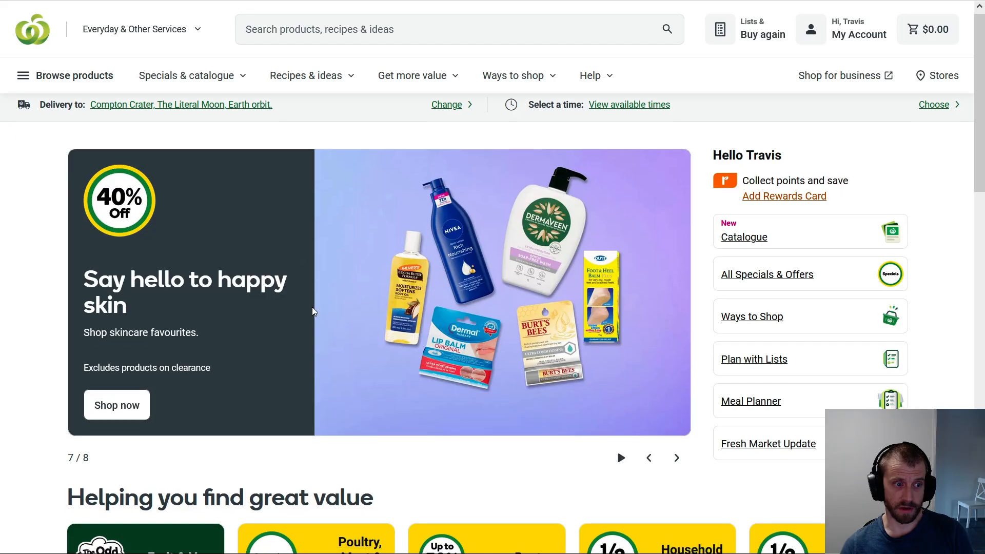
pyautogui.click(440, 29)
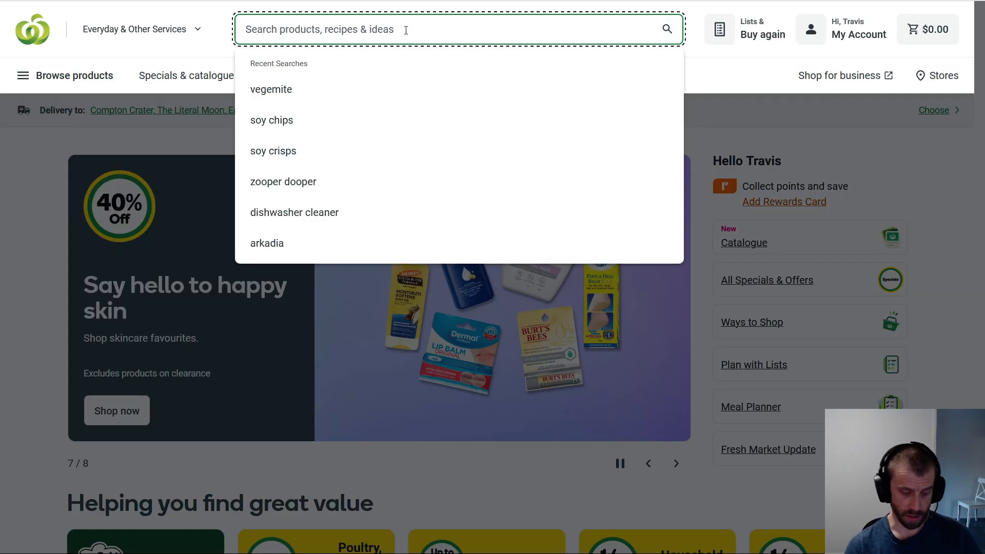
pyautogui.write('milk')
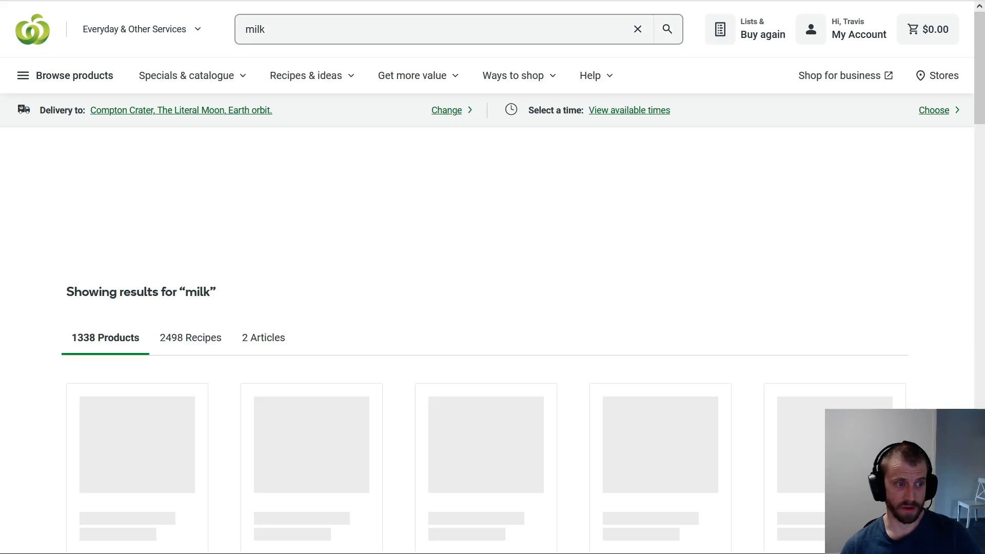
pyautogui.scroll(-3)
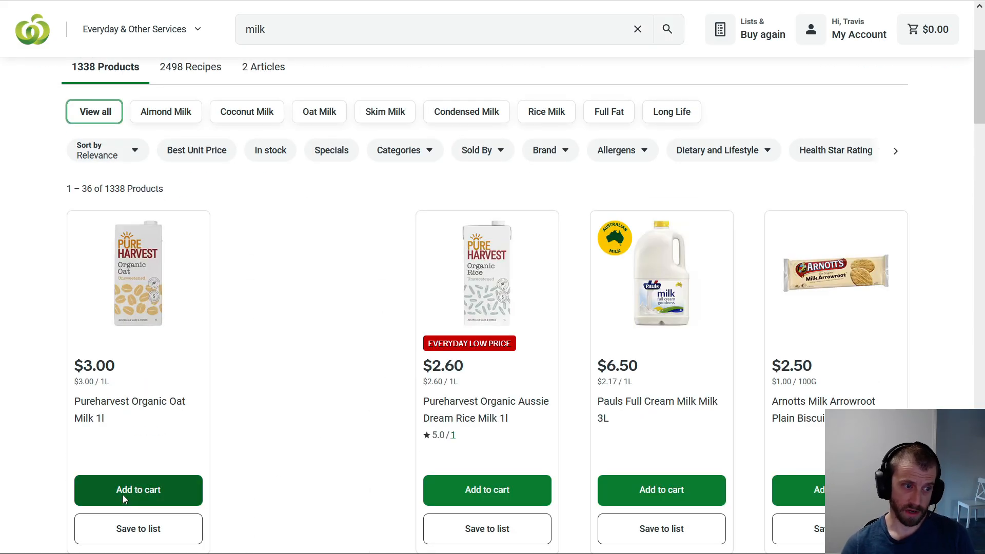
pyautogui.scroll(3)
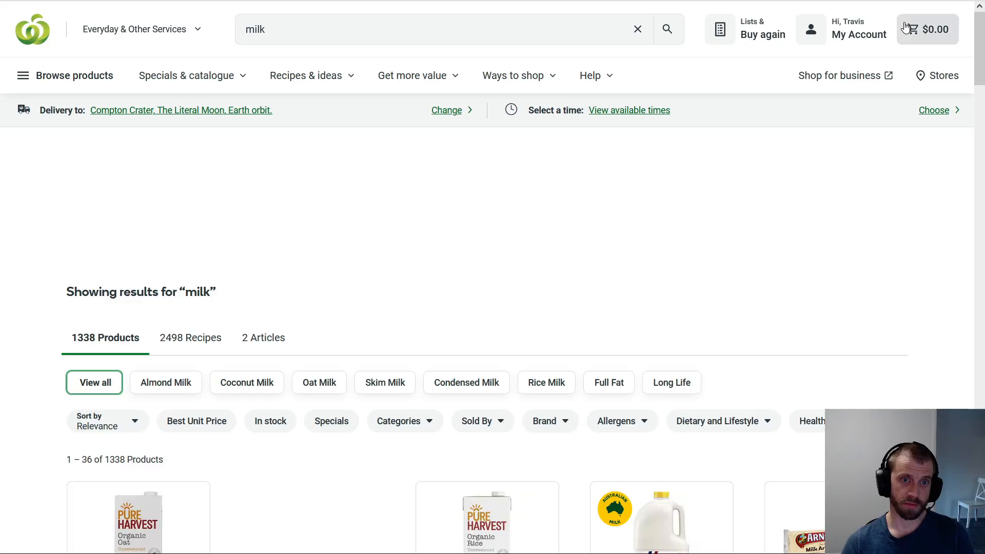
pyautogui.moveTo(432, 58)
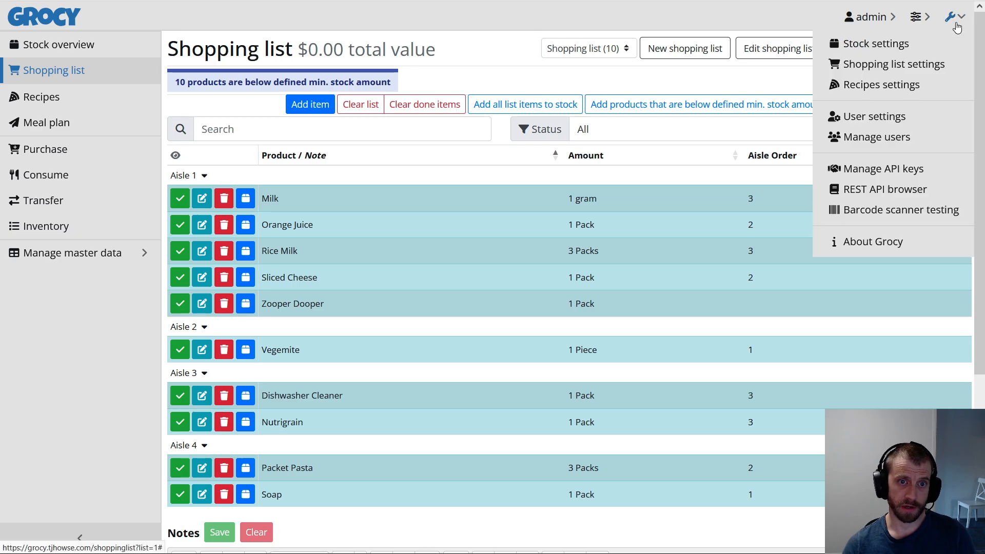
pyautogui.moveTo(904, 175)
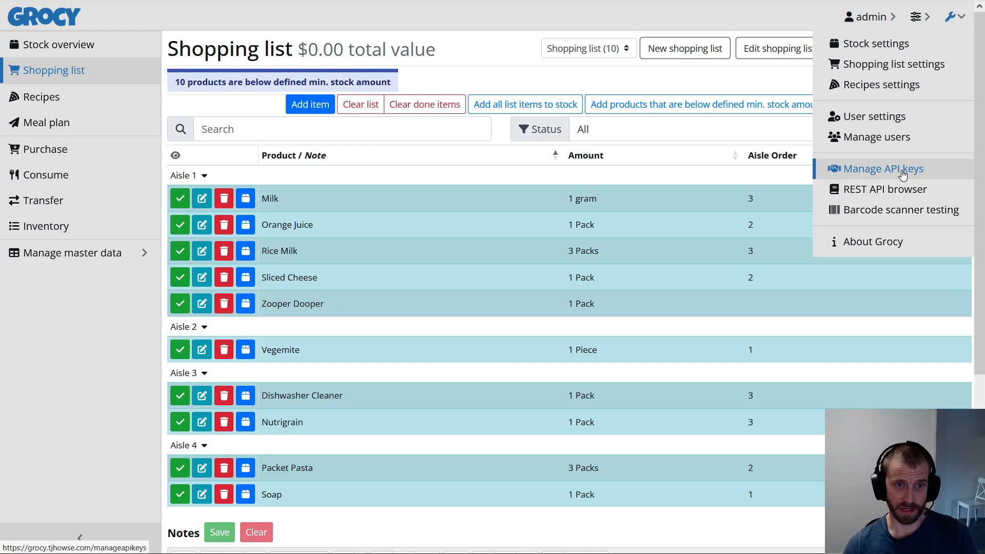
# Glance at Grocy's REST API browser for userfield endpoints alongside the 10-item shopping list
pyautogui.click(886, 189)
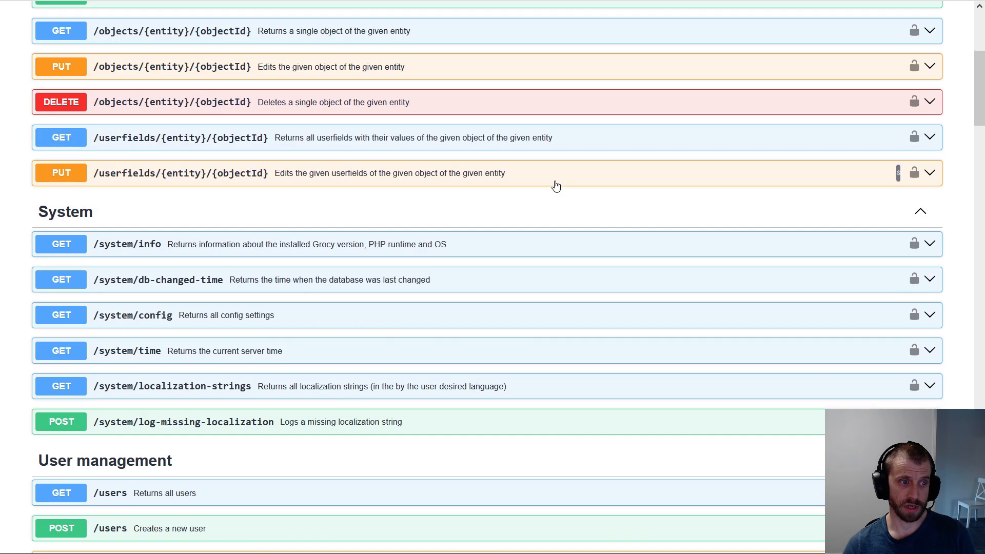
pyautogui.scroll(3)
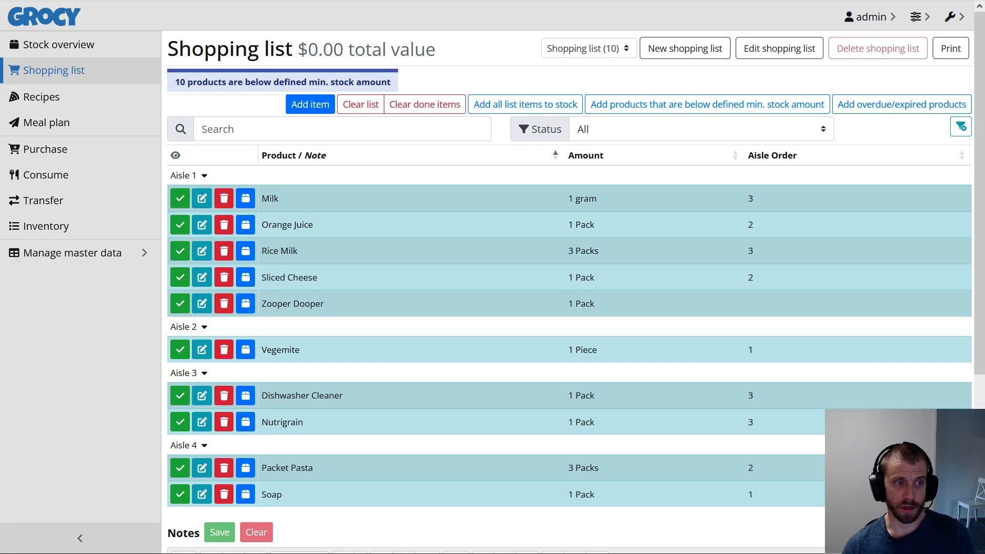
pyautogui.moveTo(624, 159)
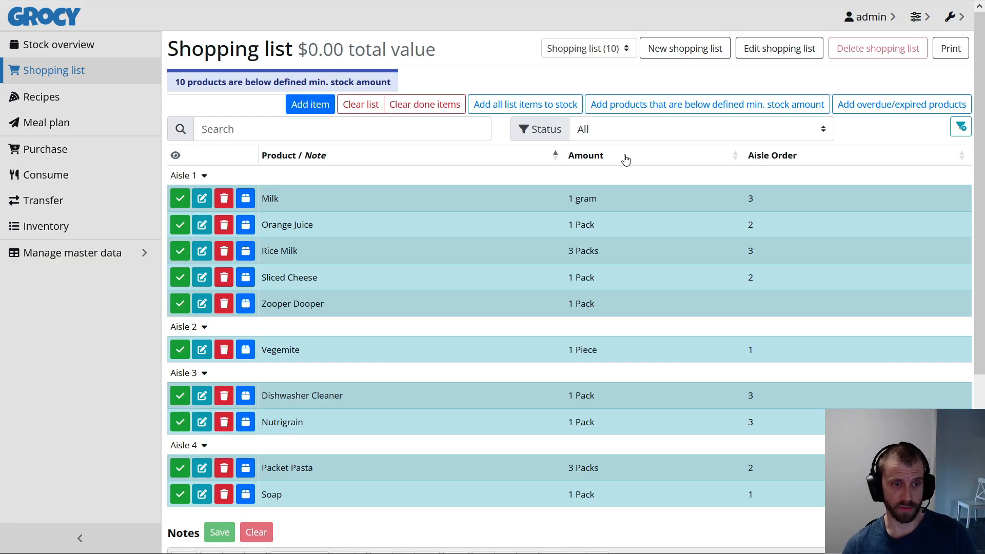
# Filter the Products master data table to Nutrigrain by searching 'nutri'
pyautogui.click(72, 252)
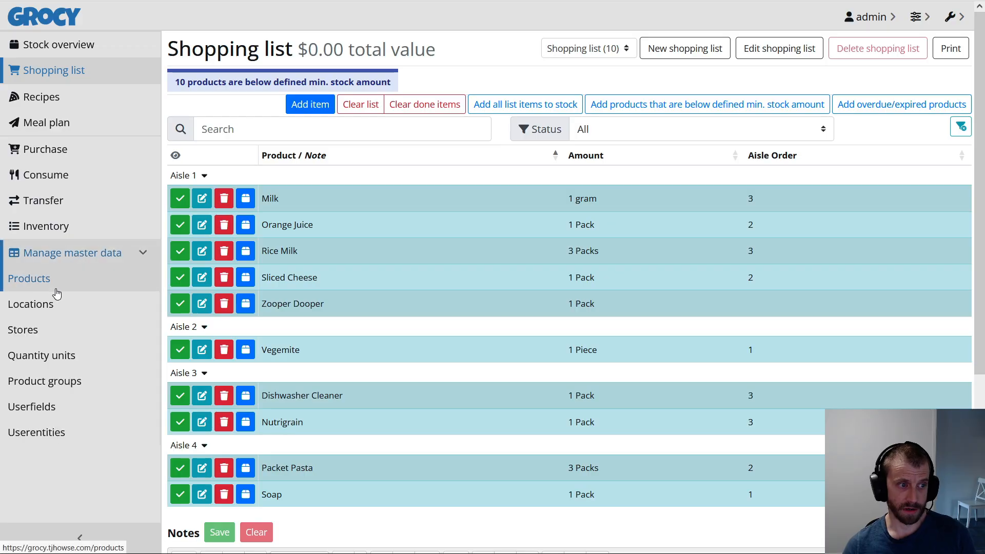
pyautogui.click(29, 278)
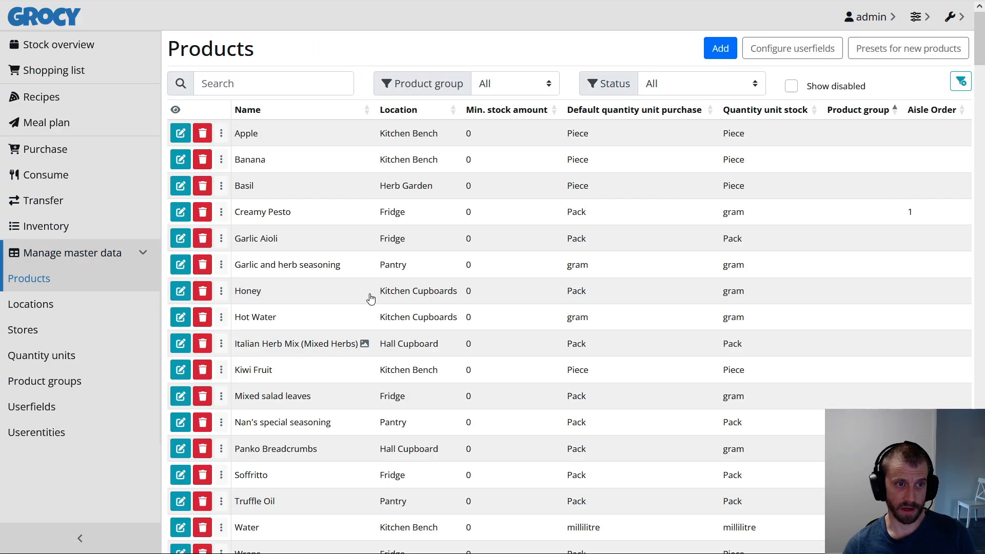
pyautogui.scroll(-3)
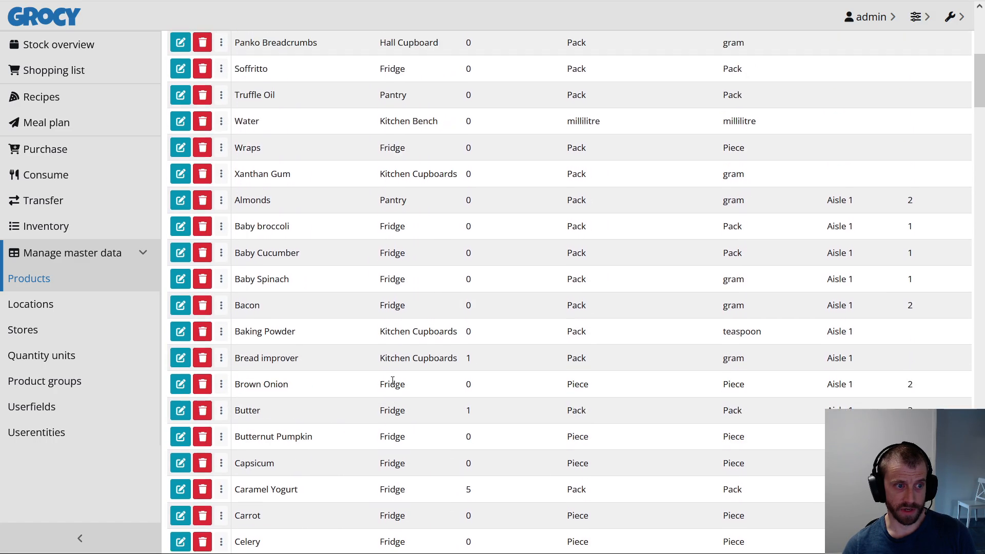
pyautogui.scroll(3)
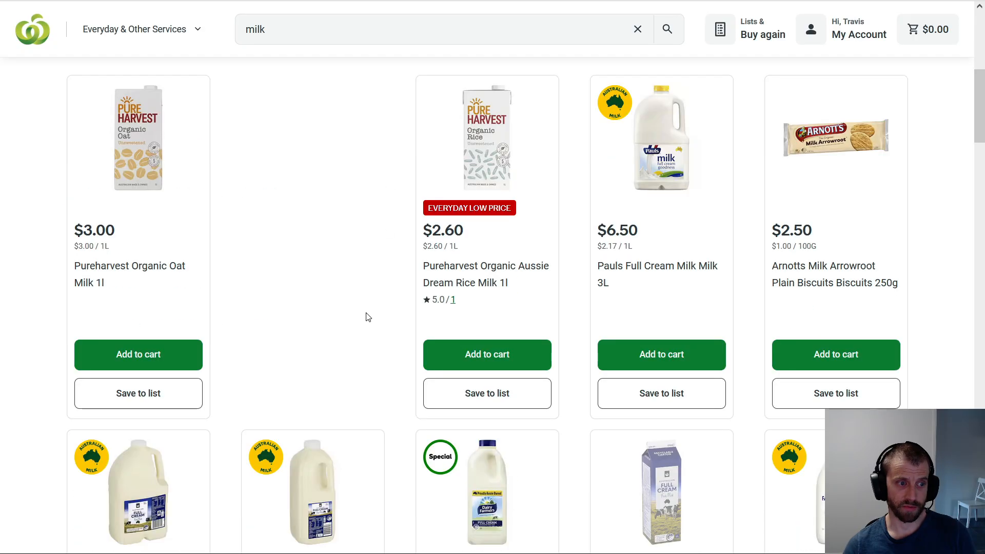
pyautogui.scroll(3)
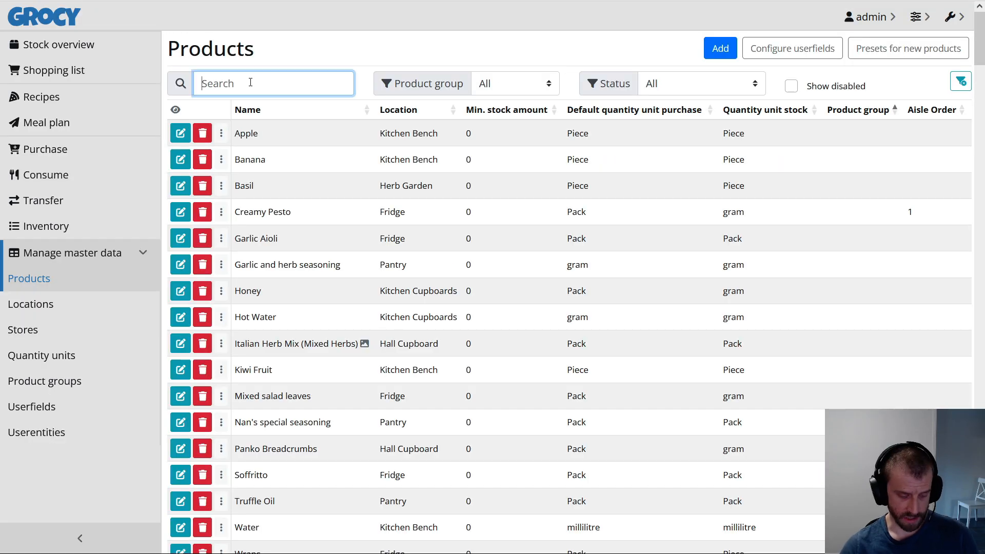
pyautogui.write('nutri')
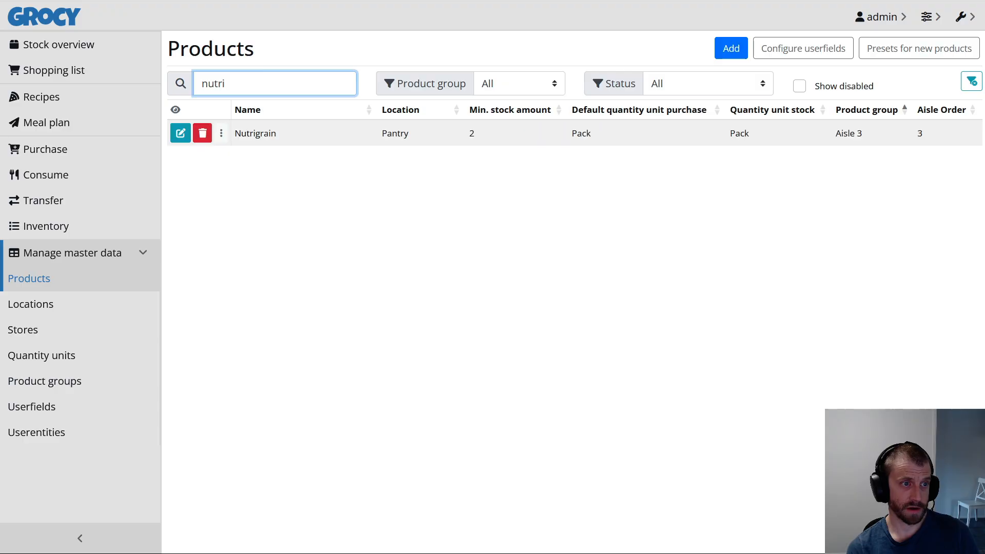
pyautogui.moveTo(202, 133)
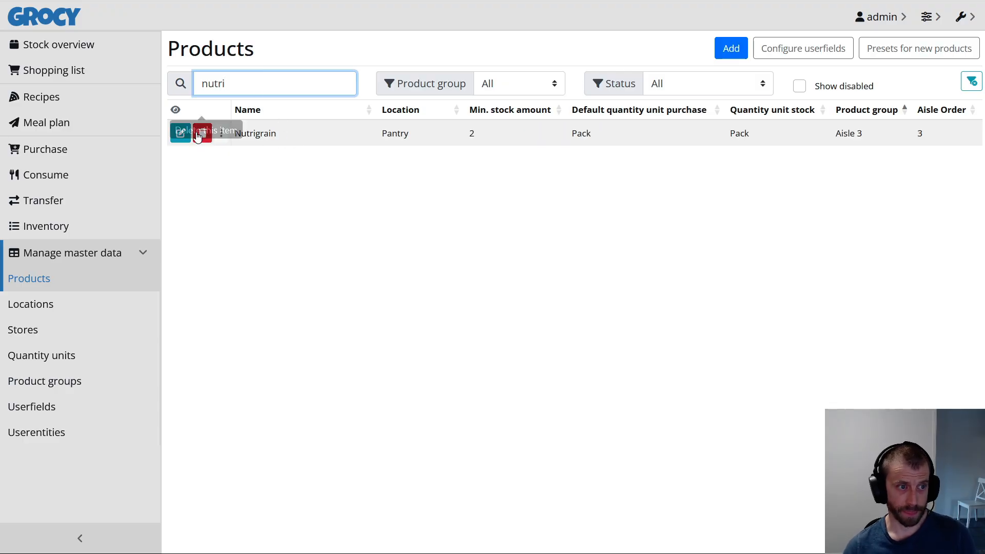
# Edit Nutrigrain and locate its empty Woolworths Stockcode userfield below the Aldi barcodes
pyautogui.click(181, 133)
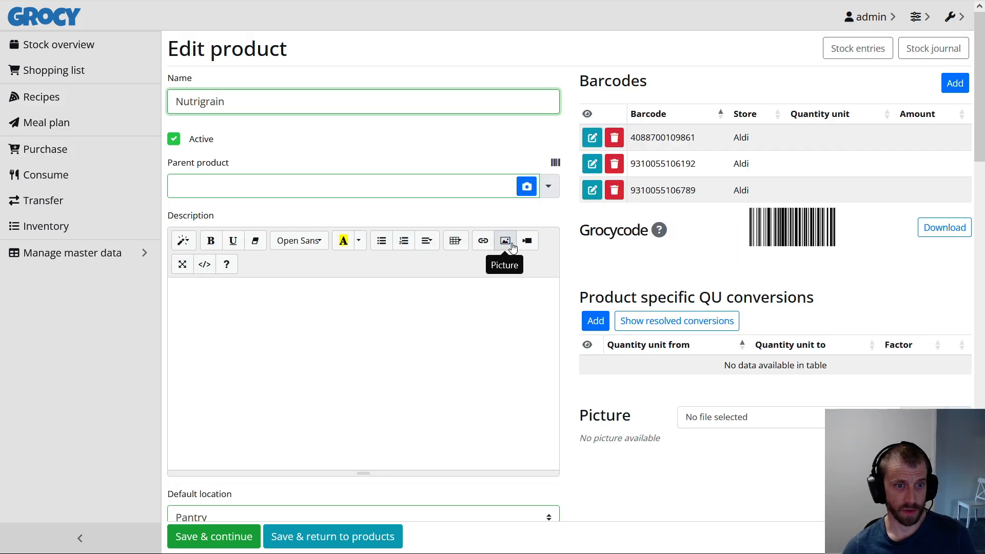
pyautogui.moveTo(74, 264)
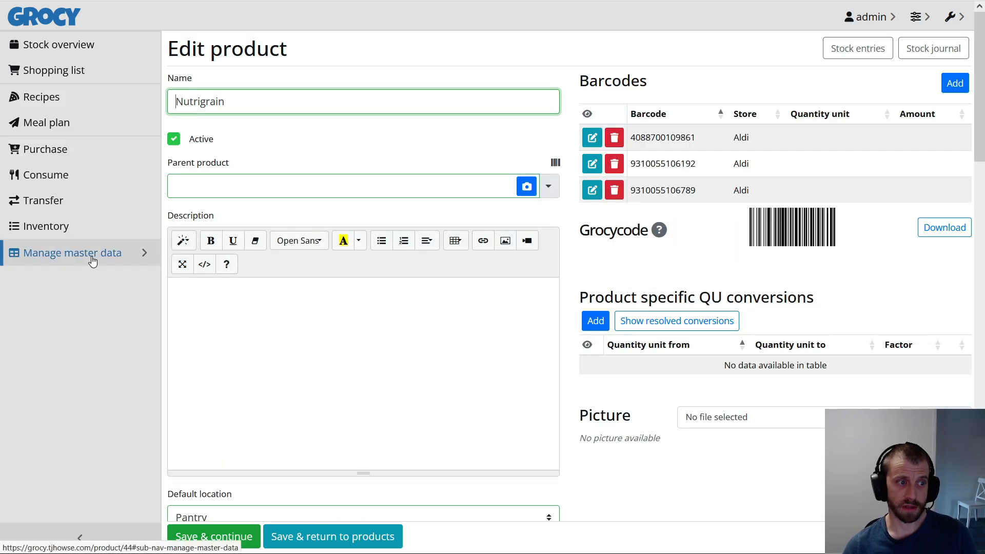
pyautogui.moveTo(119, 252)
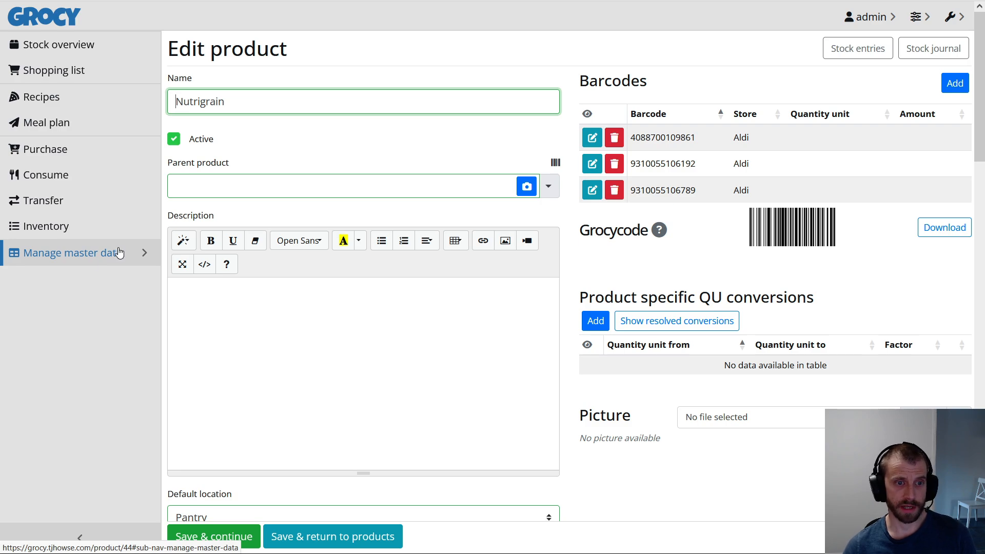
pyautogui.moveTo(585, 272)
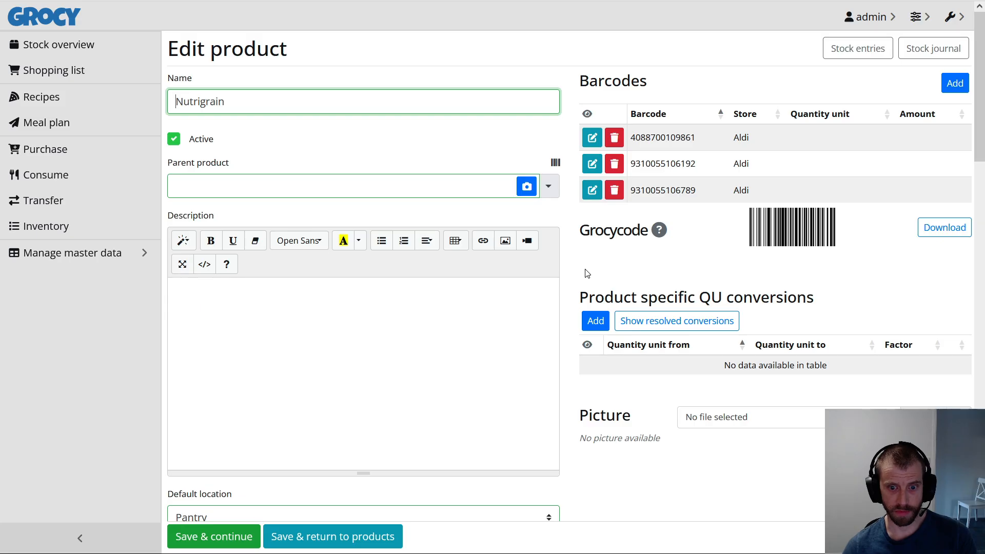
pyautogui.scroll(-3)
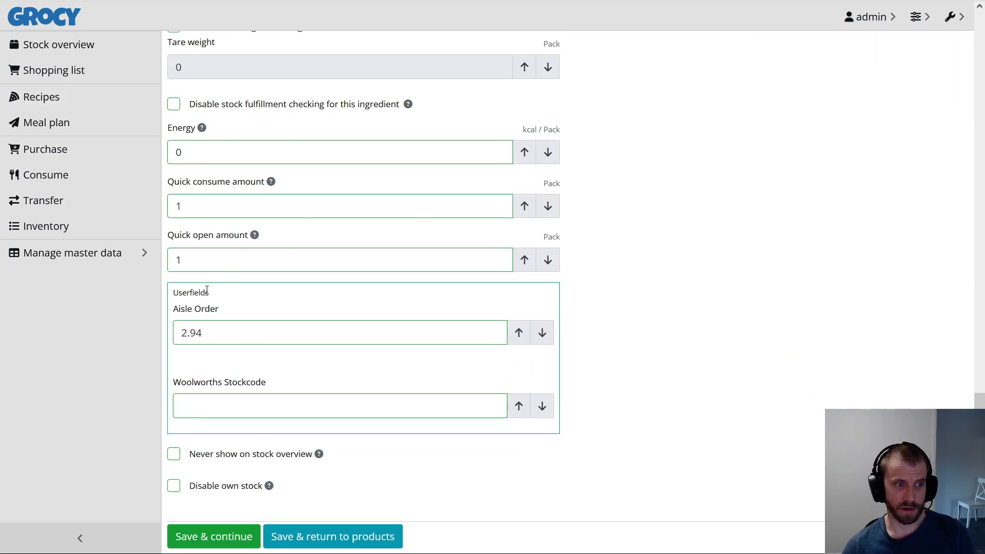
pyautogui.doubleClick(219, 382)
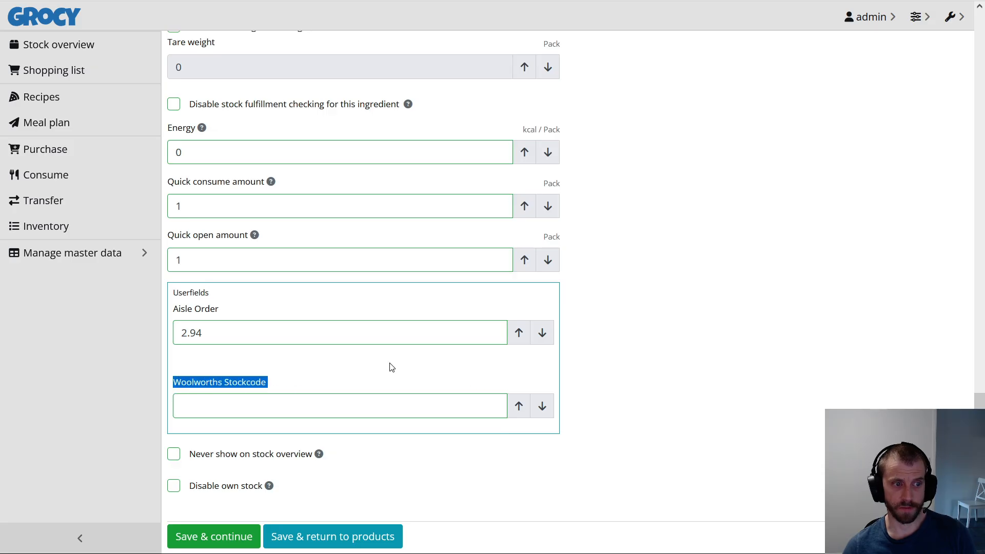
pyautogui.click(72, 253)
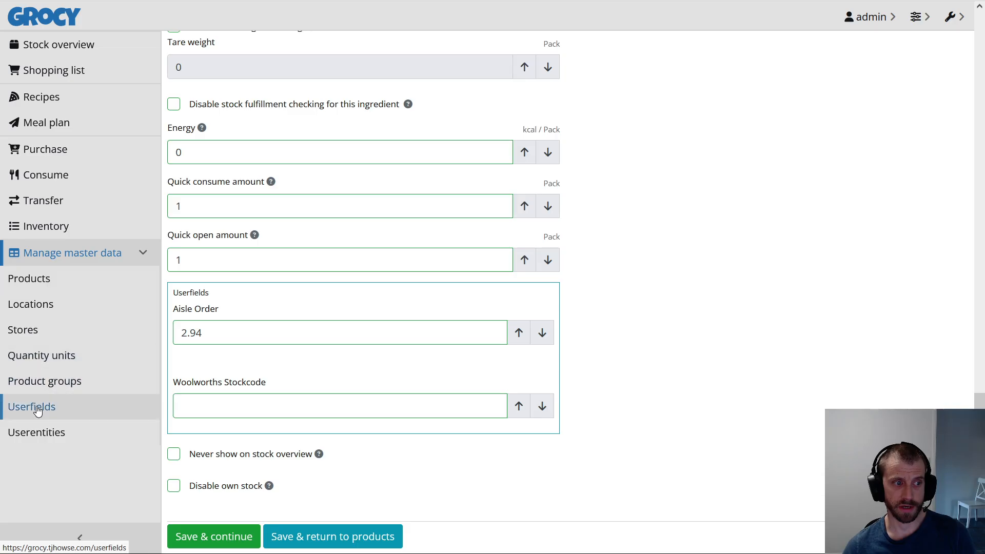
# Review the product userfields, drafting a 'stockcode' field and closing it unsaved
pyautogui.click(31, 406)
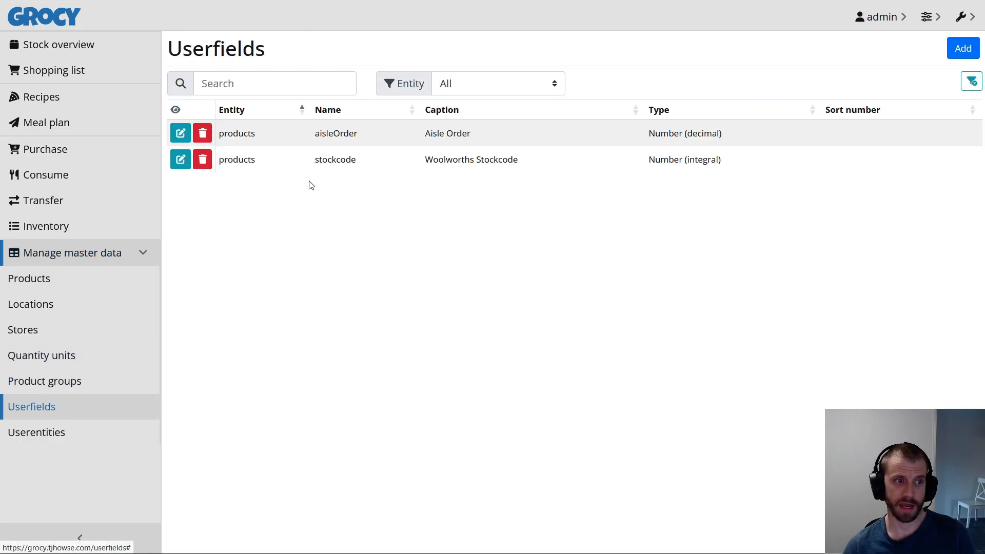
pyautogui.click(962, 48)
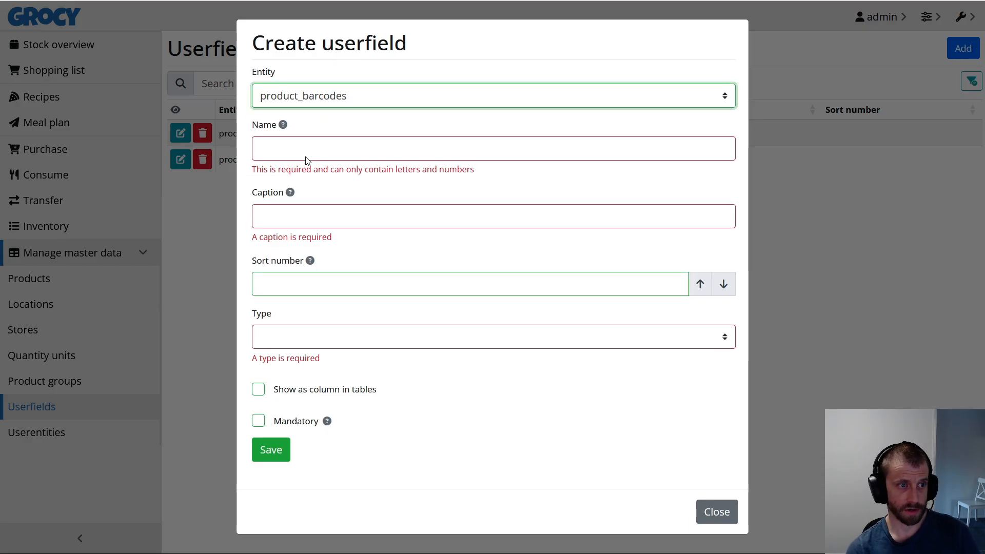
pyautogui.moveTo(282, 351)
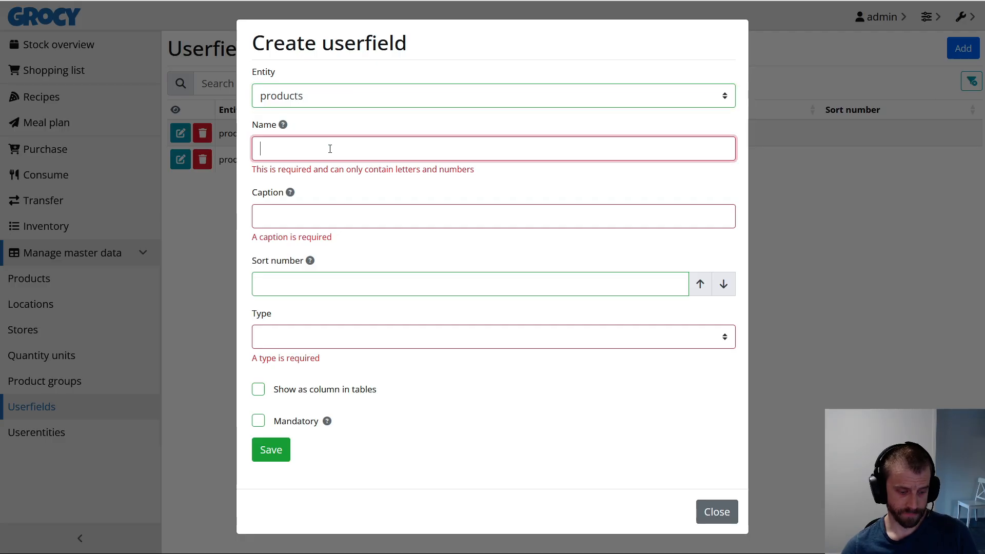
pyautogui.write('stock')
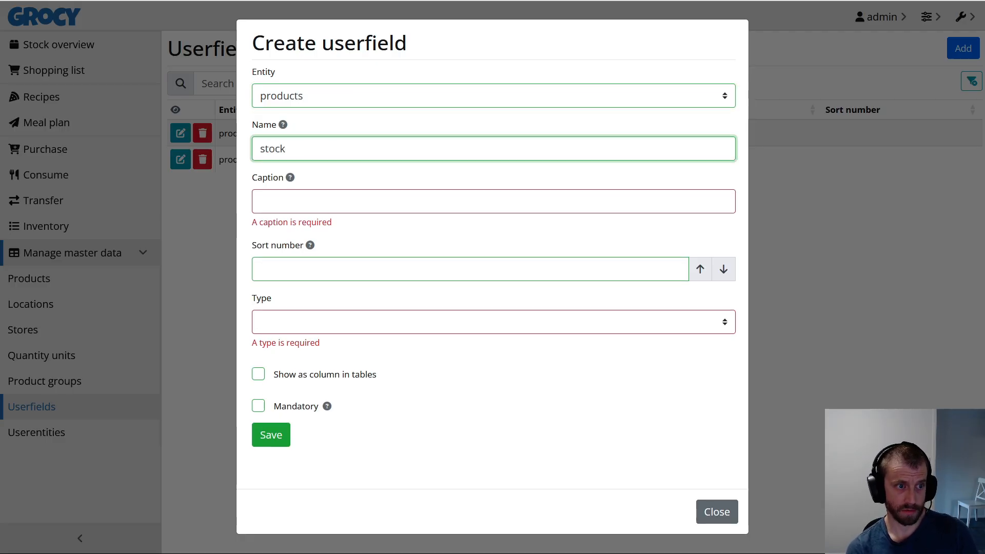
pyautogui.write('code')
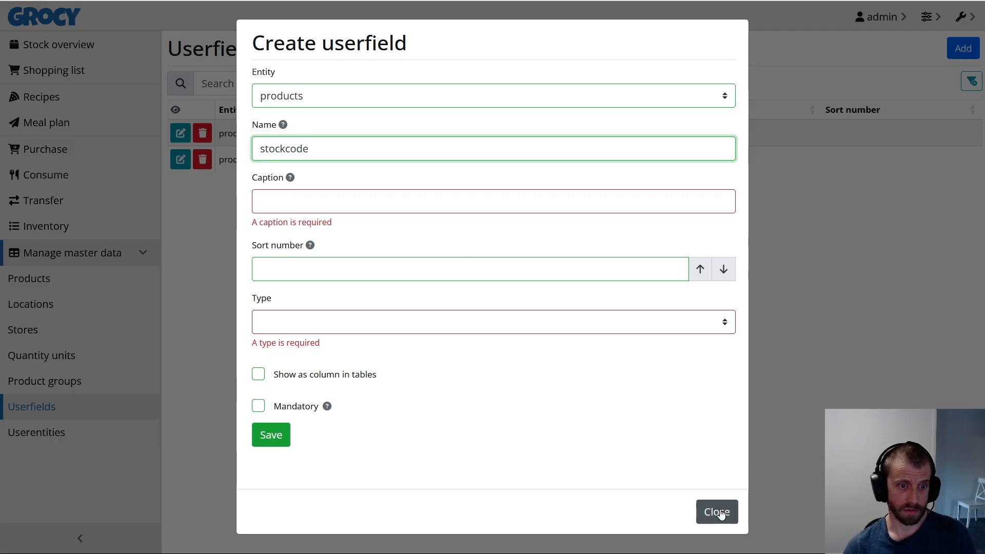
pyautogui.click(716, 512)
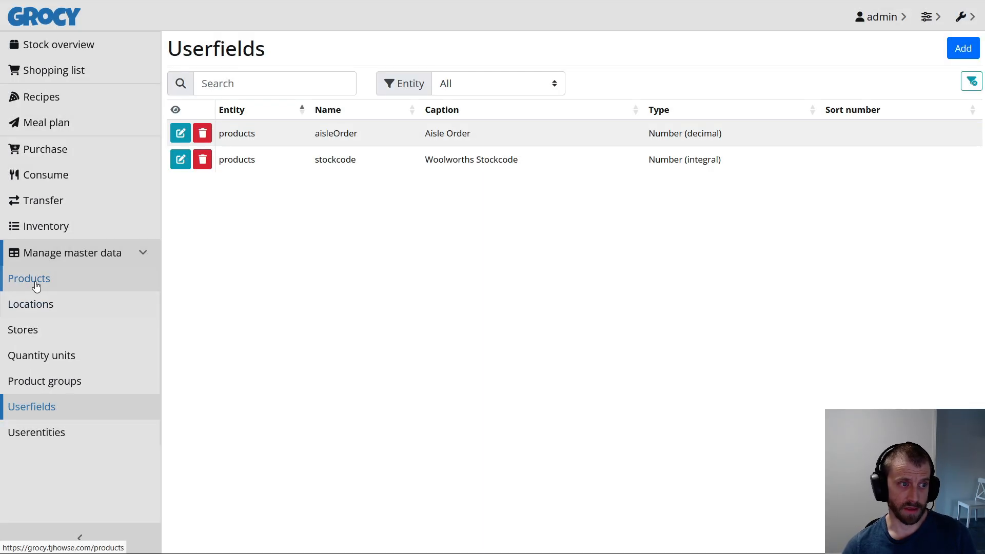
# Return to Grocy's products, then search Woolworths for 'nutrigrain' to see the 7 Nutri-Grain cereals
pyautogui.click(29, 279)
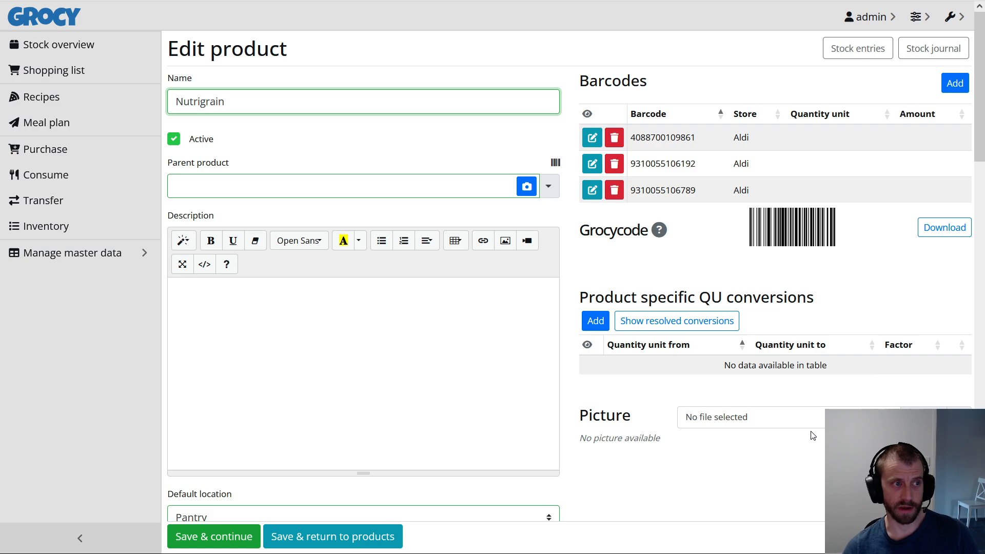
pyautogui.scroll(-3)
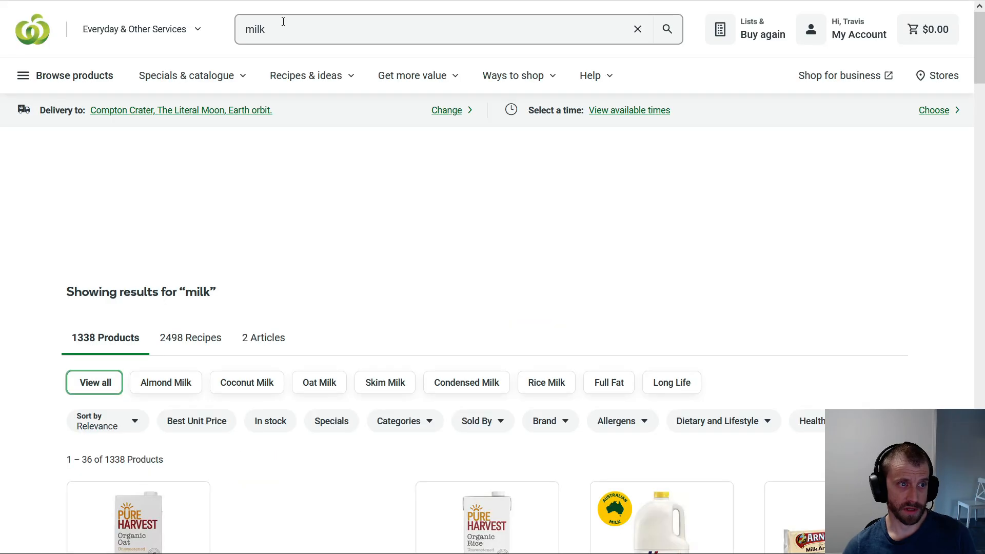
pyautogui.write('nutrigrain')
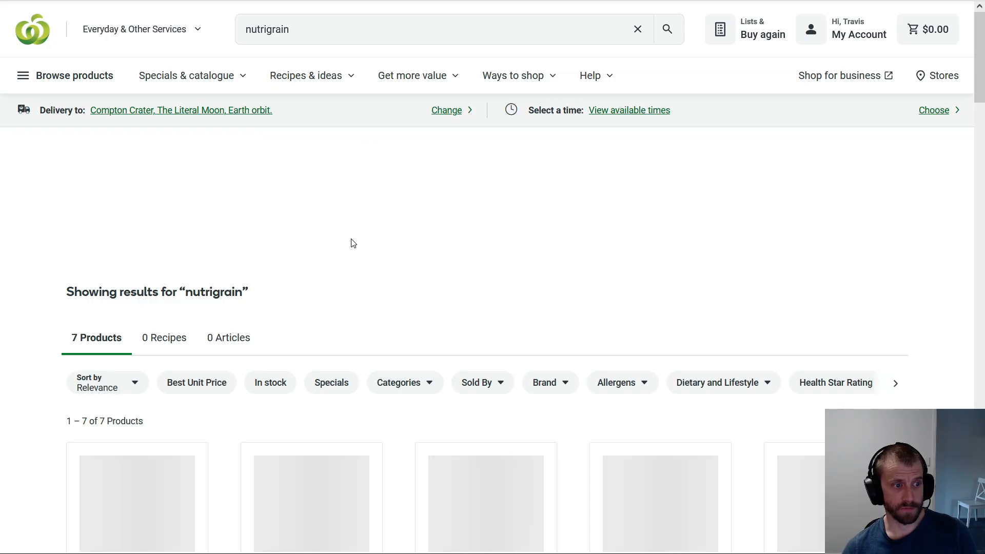
pyautogui.scroll(-3)
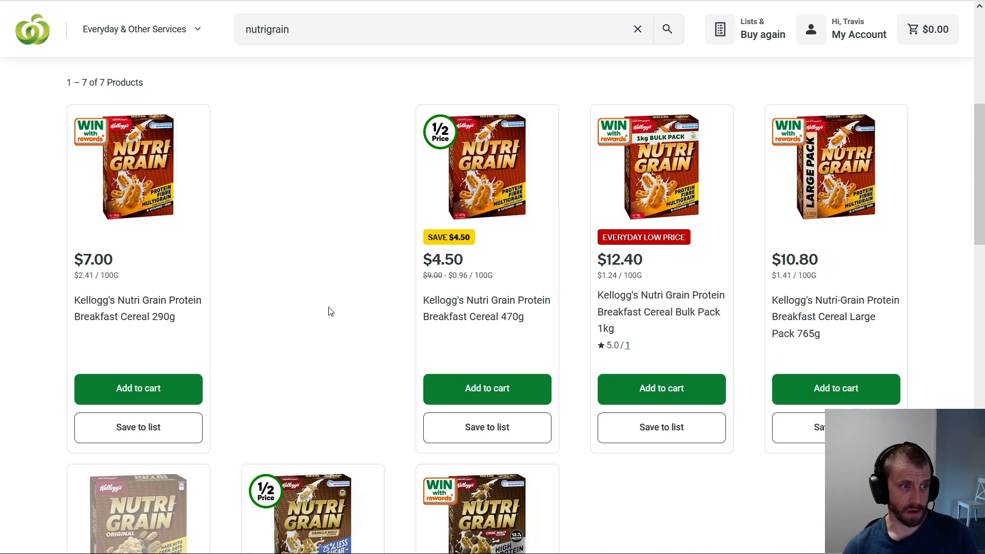
pyautogui.moveTo(319, 307)
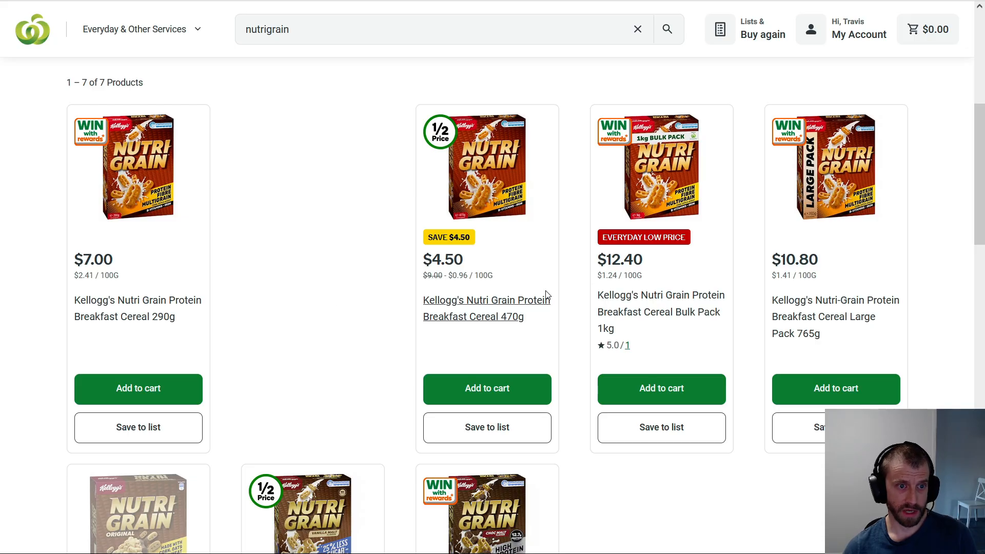
pyautogui.moveTo(660, 296)
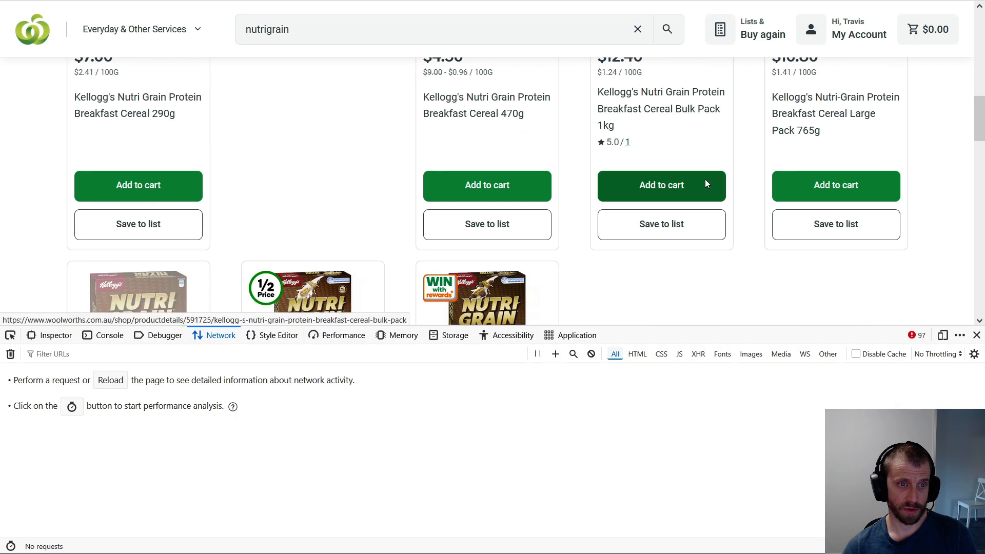
pyautogui.moveTo(689, 195)
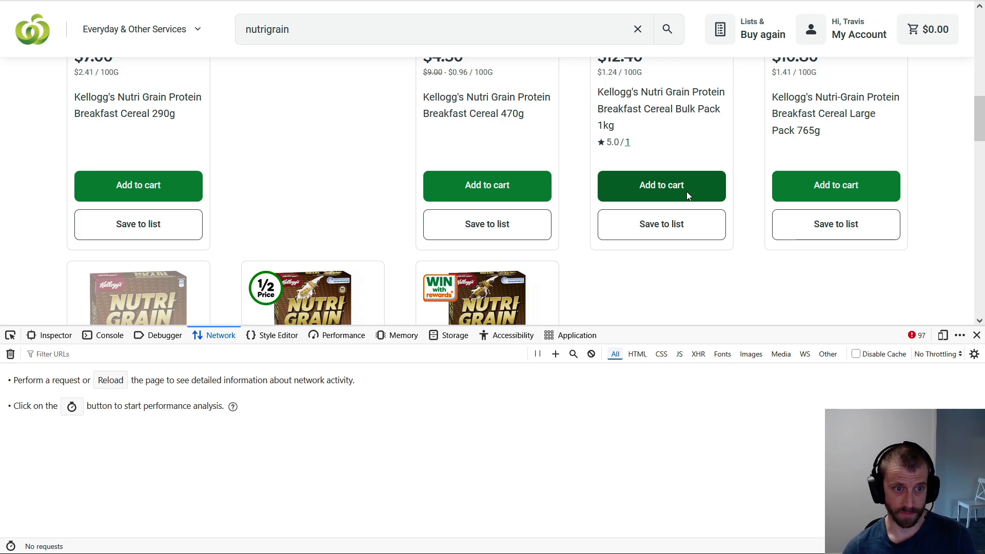
# Add the 1kg Nutri-Grain bulk pack to the cart and read its stockcode from the POST update payload
pyautogui.click(661, 185)
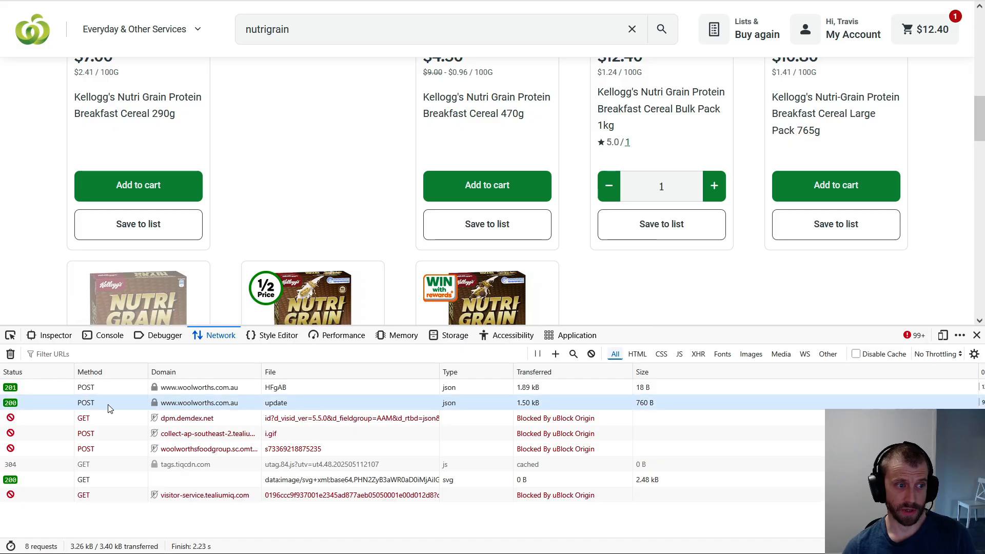
pyautogui.click(275, 403)
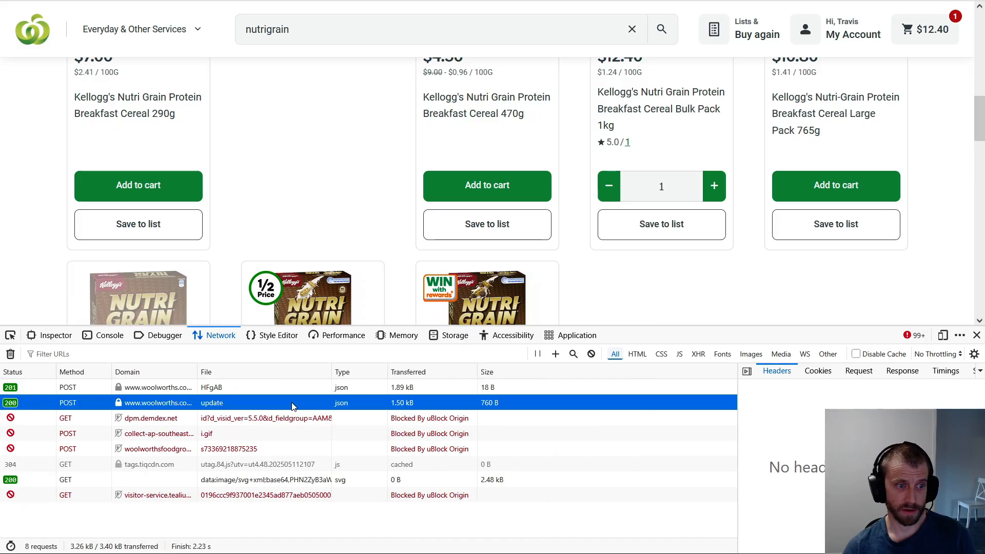
pyautogui.click(858, 370)
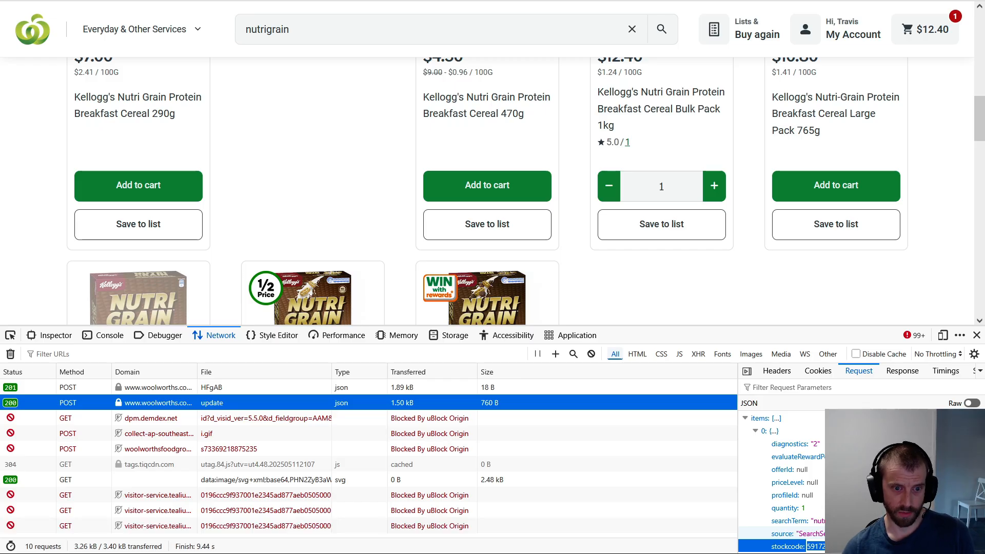
pyautogui.scroll(3)
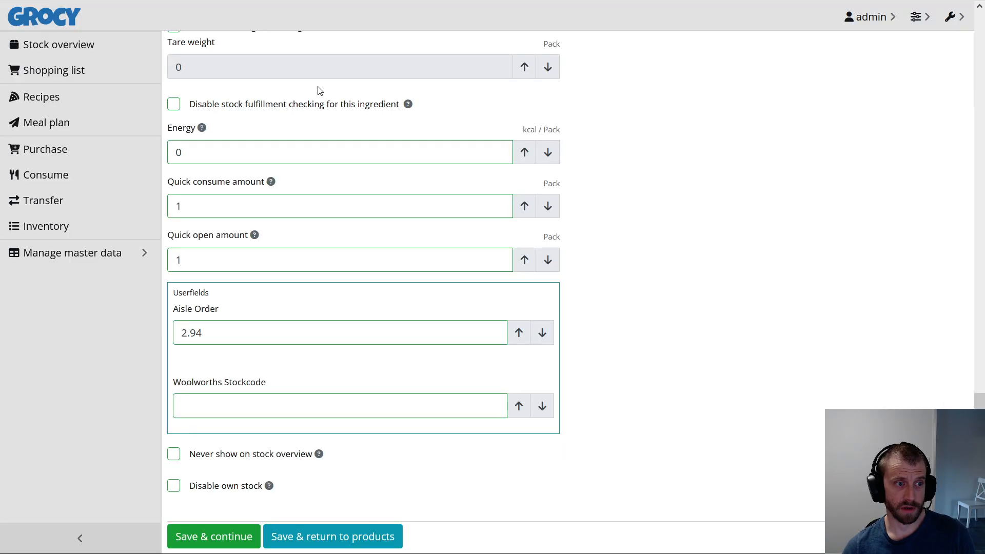
# Save 591725 as Nutrigrain's Woolworths Stockcode and return to the products list
pyautogui.write('591725')
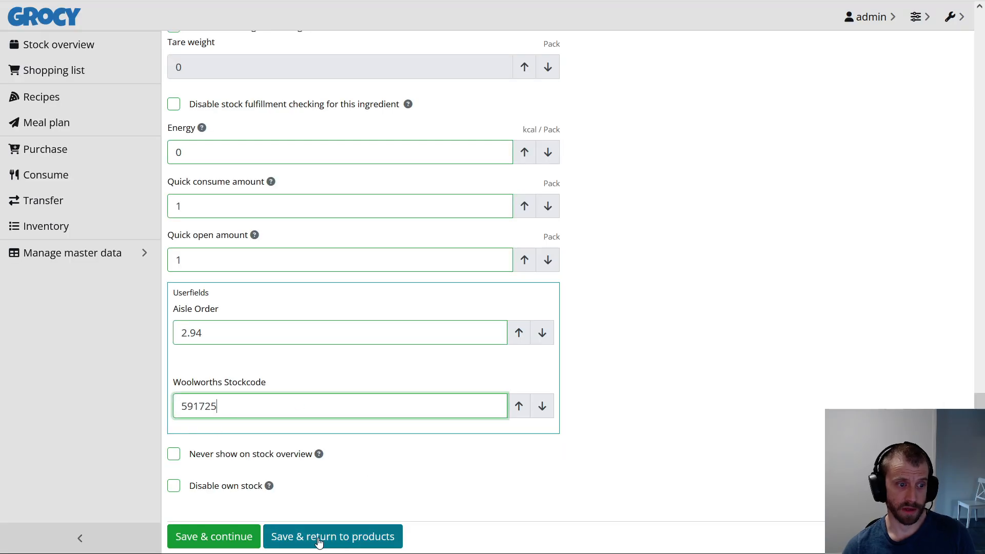
pyautogui.click(333, 537)
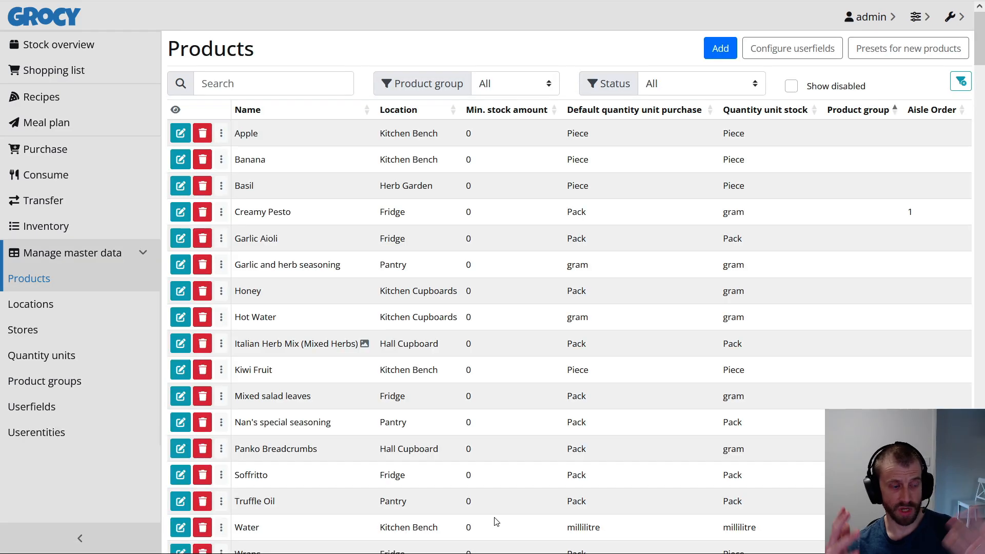
pyautogui.moveTo(793, 282)
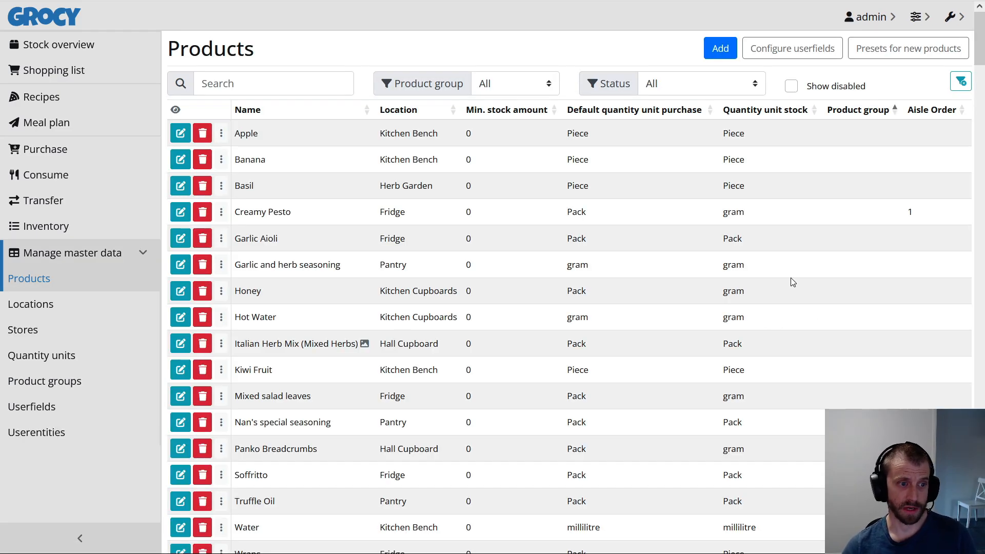
pyautogui.moveTo(59, 70)
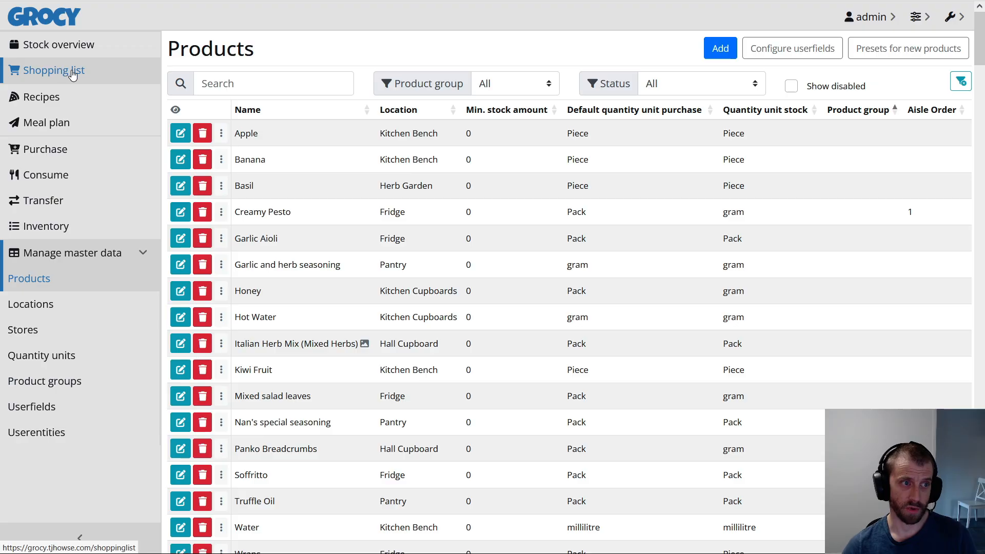
pyautogui.moveTo(66, 77)
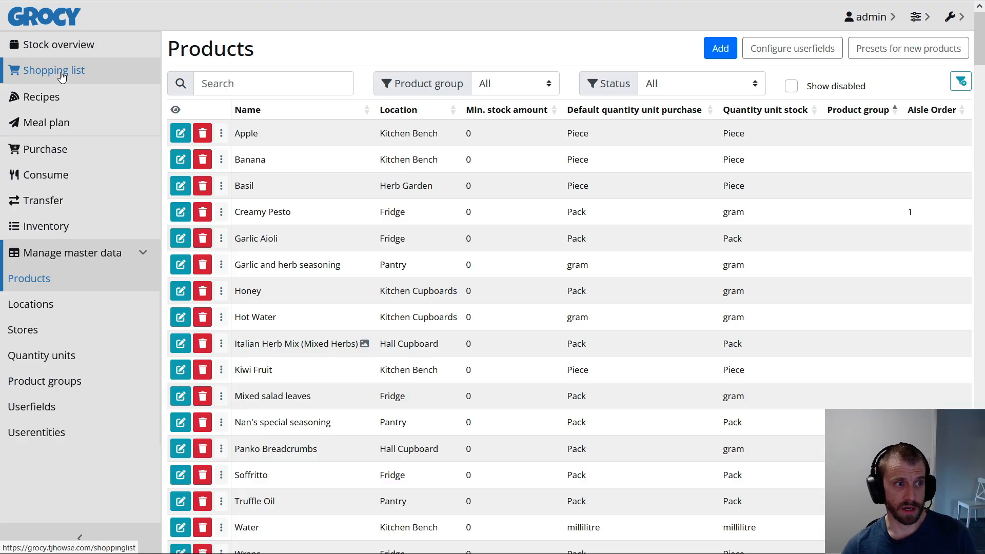
# Return to the Grocy shopping list of ten items across four aisles, including Nutrigrain
pyautogui.click(55, 70)
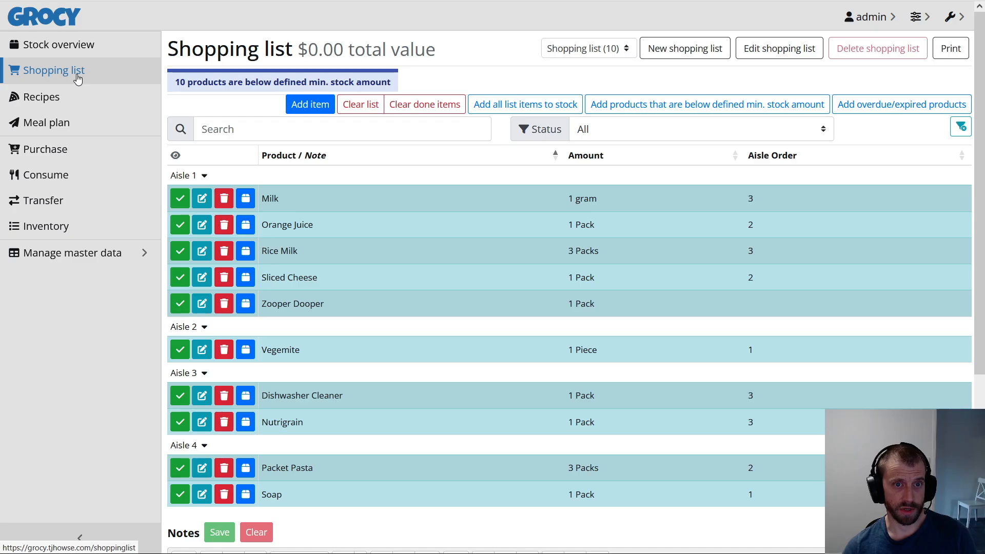
pyautogui.moveTo(919, 37)
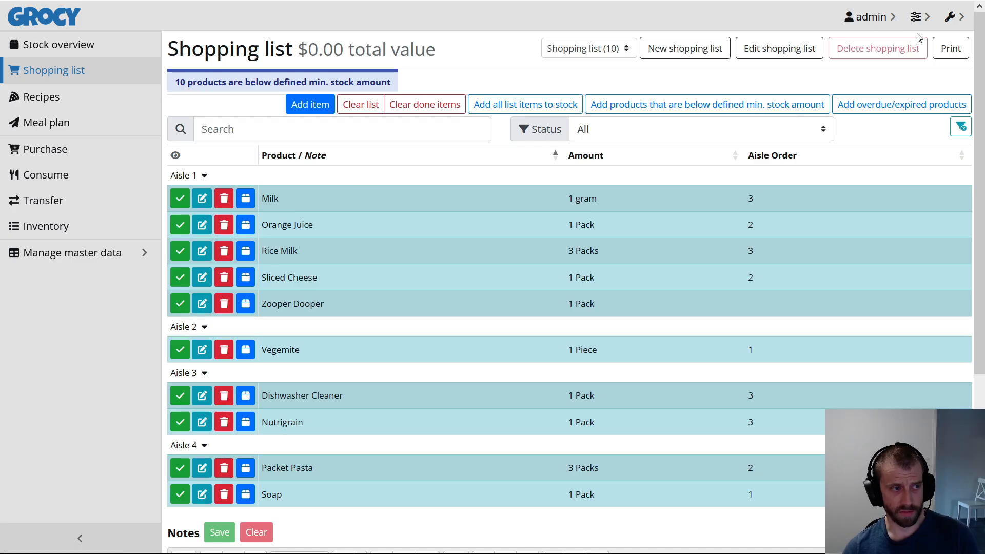
pyautogui.moveTo(923, 36)
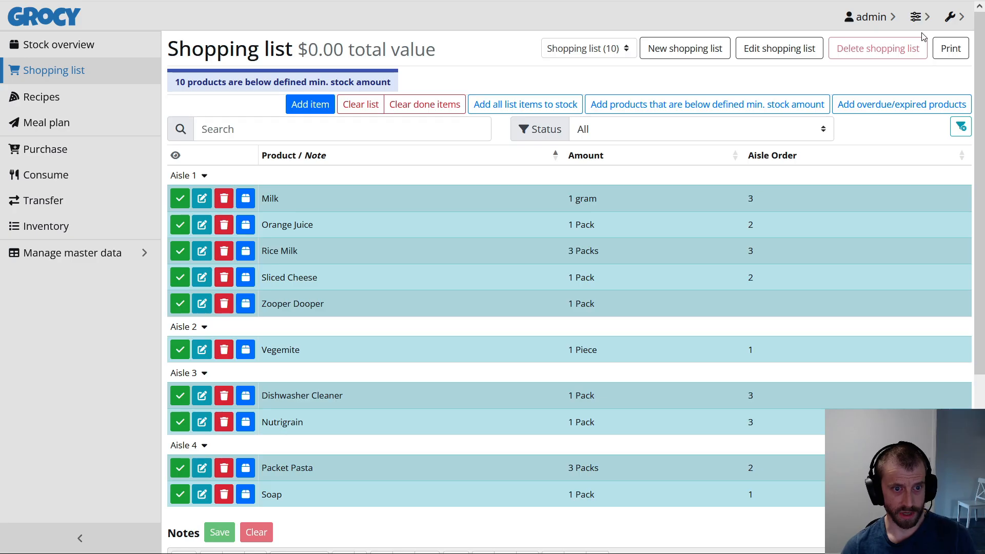
pyautogui.moveTo(899, 5)
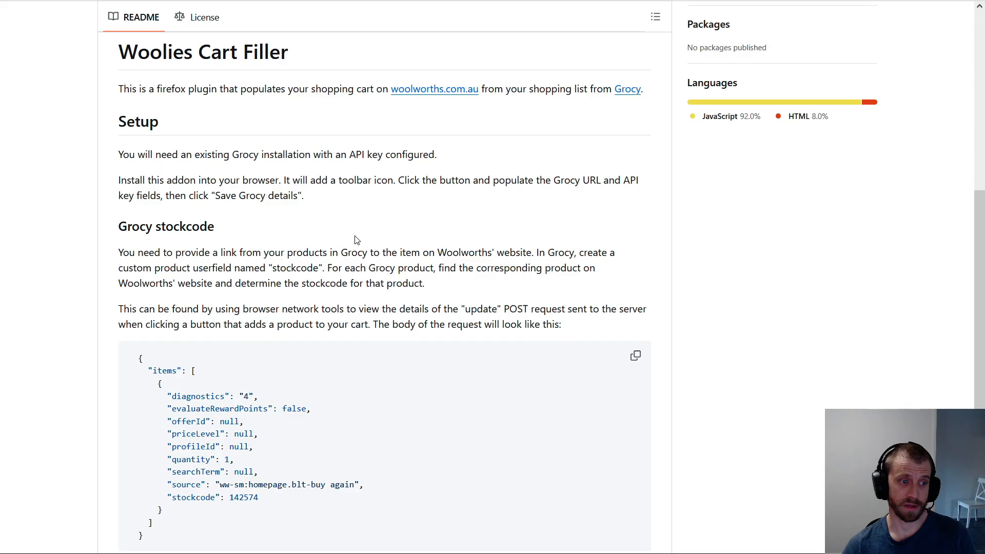
# Scroll the Woolies Cart Filler README to its Setup and Grocy stockcode instructions
pyautogui.scroll(3)
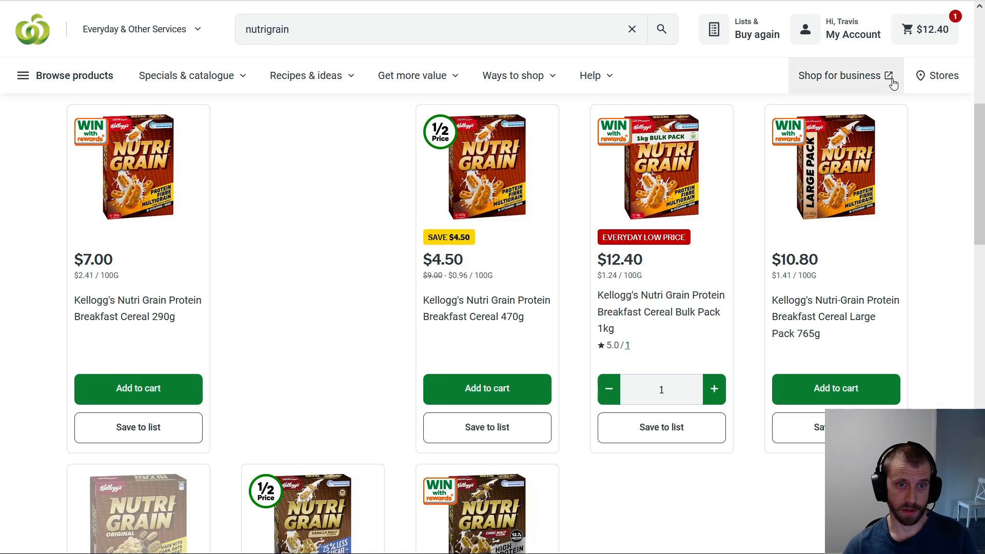
# Empty the Woolworths cart by removing the Nutri Grain bulk pack
pyautogui.click(925, 29)
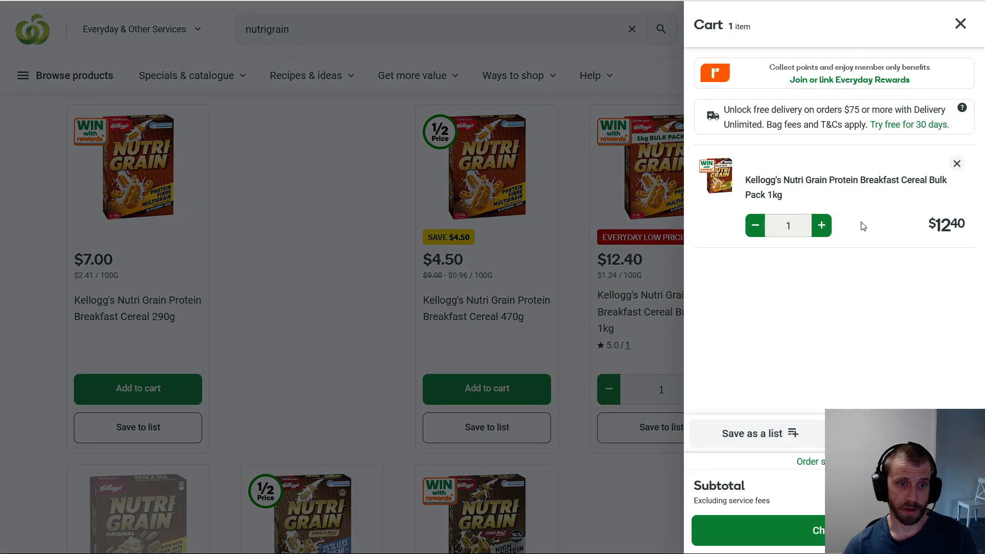
pyautogui.click(956, 163)
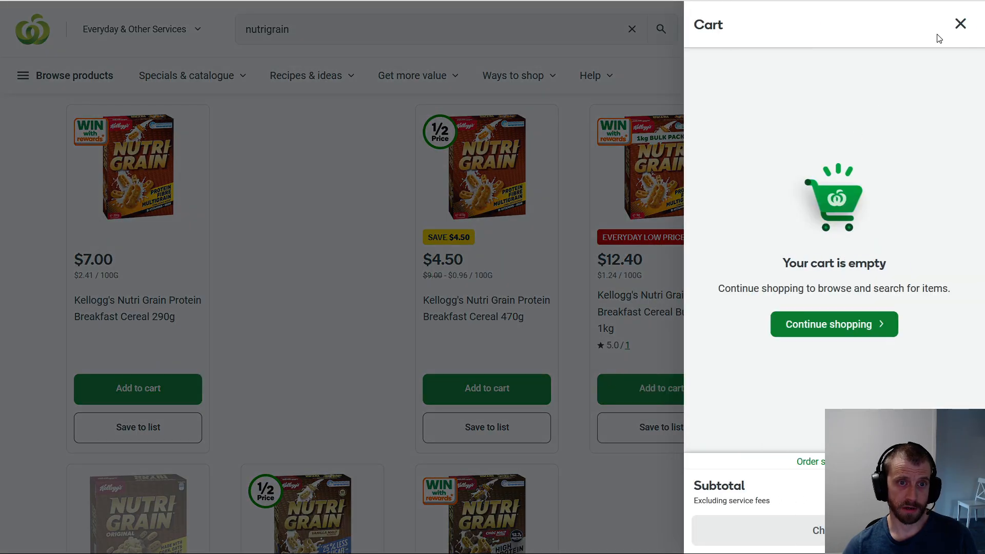
pyautogui.click(961, 23)
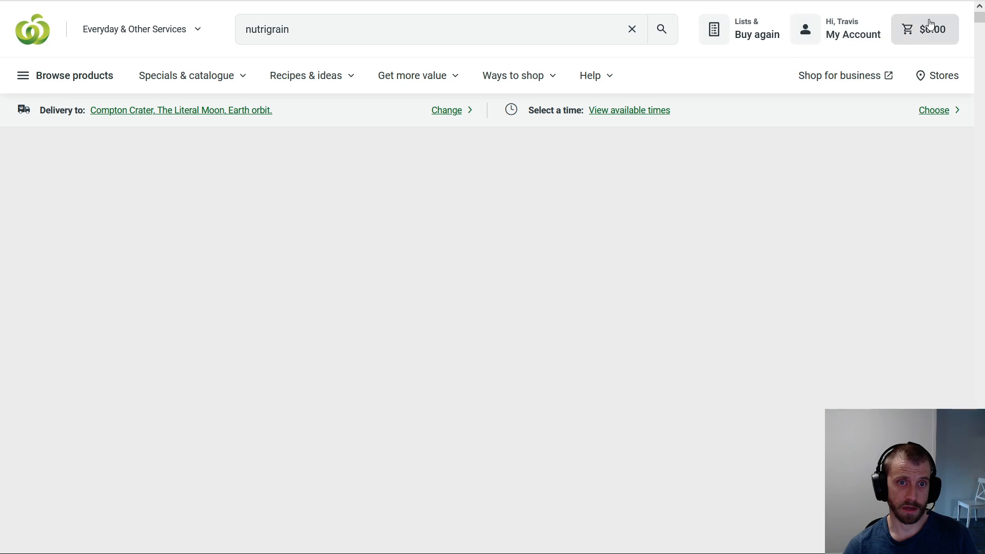
# Run the cart filler from the Grocy shopping list and review the 11 items totalling $76.05
pyautogui.click(632, 29)
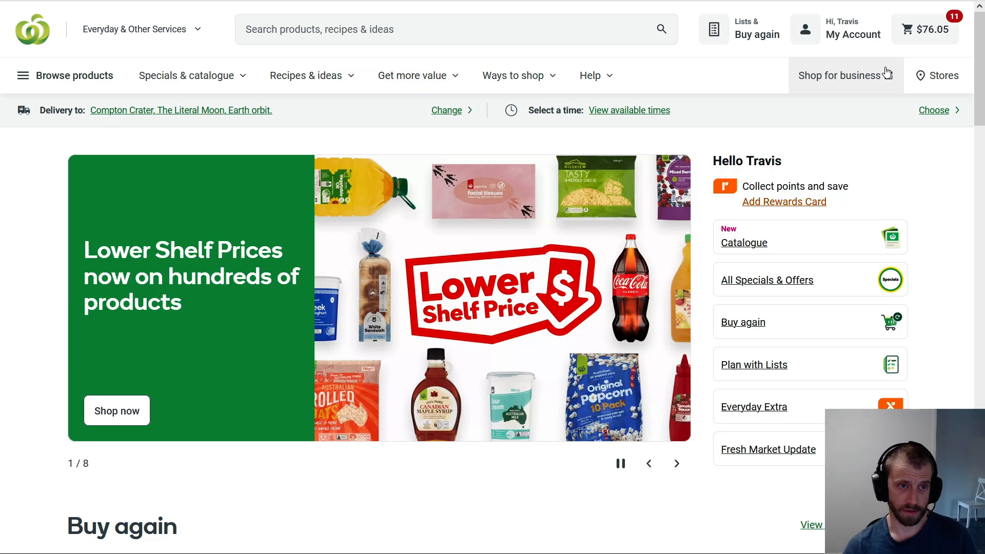
pyautogui.click(924, 29)
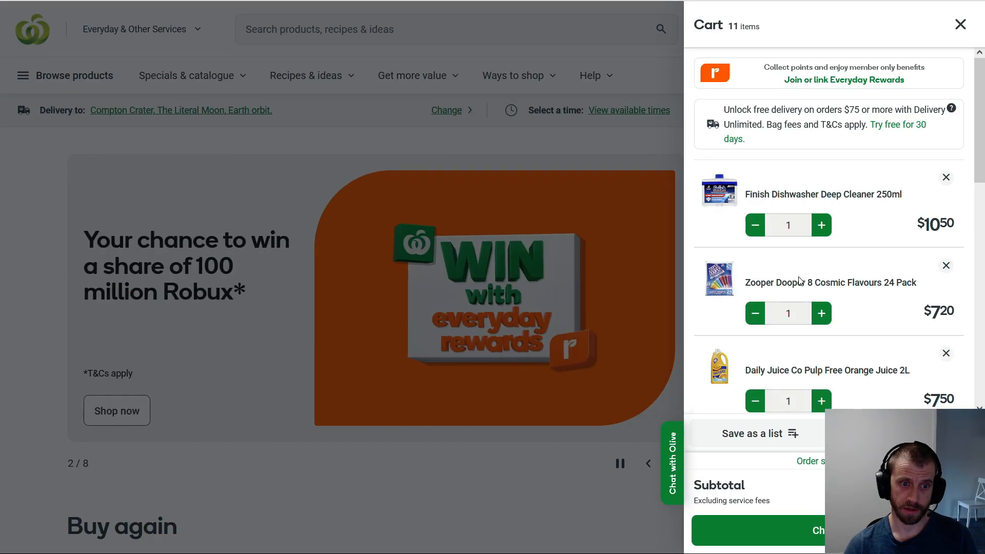
pyautogui.scroll(-3)
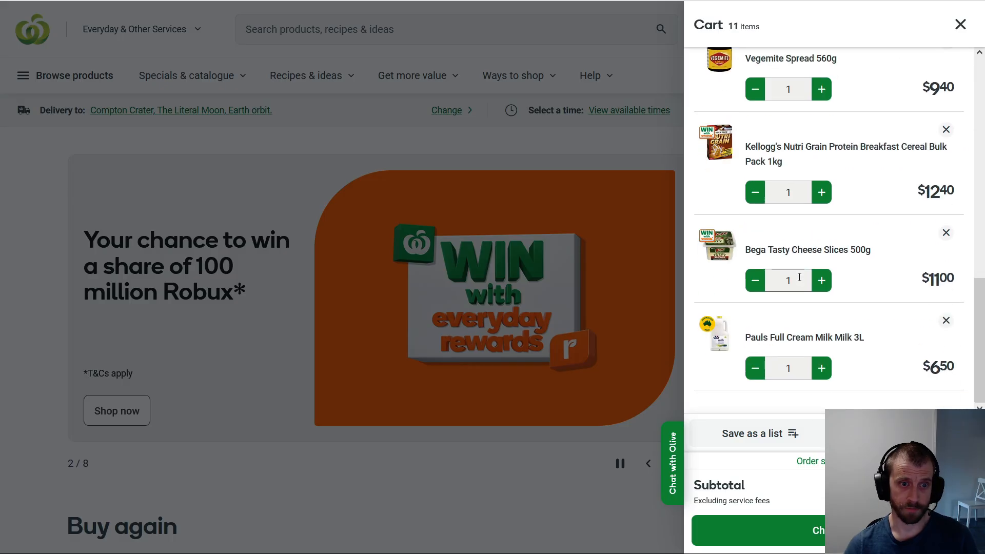
pyautogui.scroll(3)
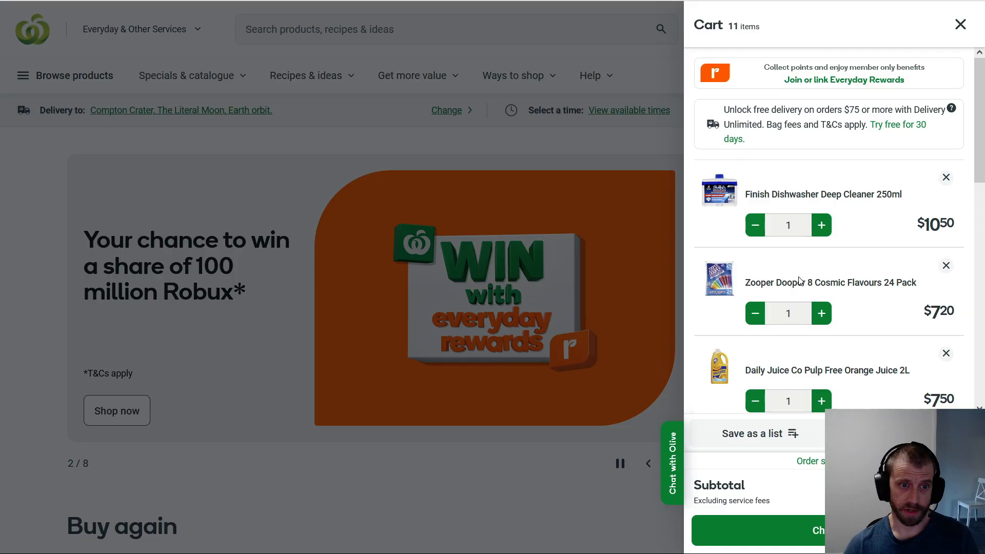
pyautogui.scroll(-3)
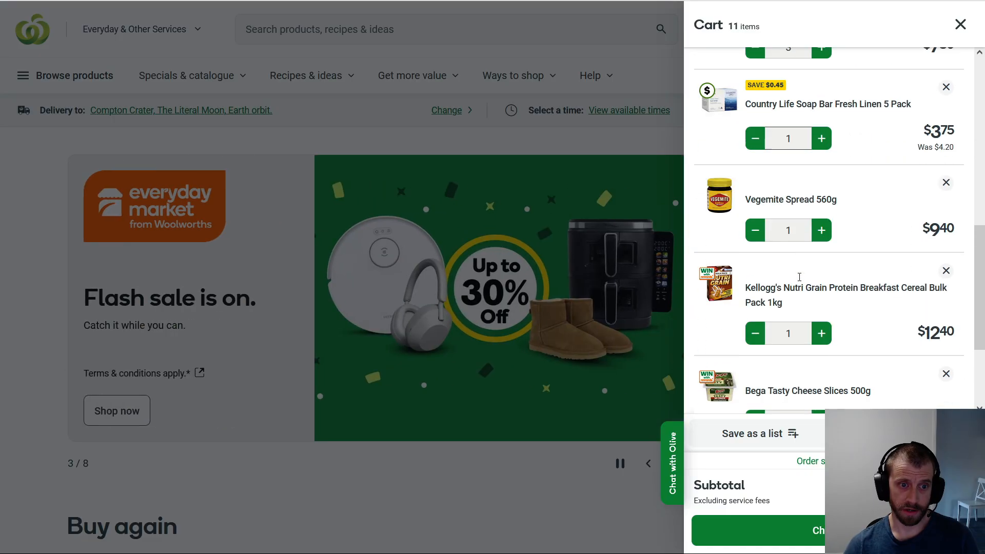
pyautogui.scroll(-3)
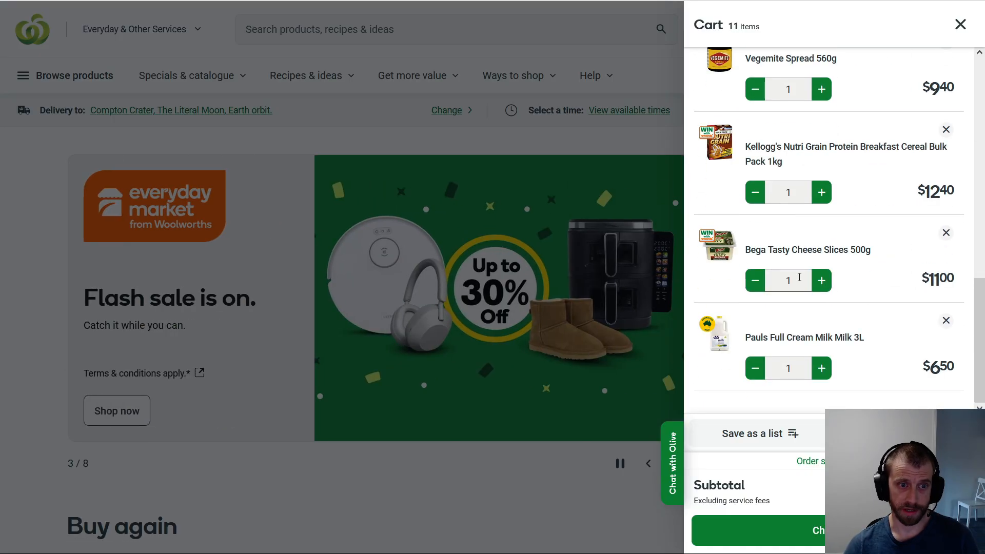
pyautogui.scroll(3)
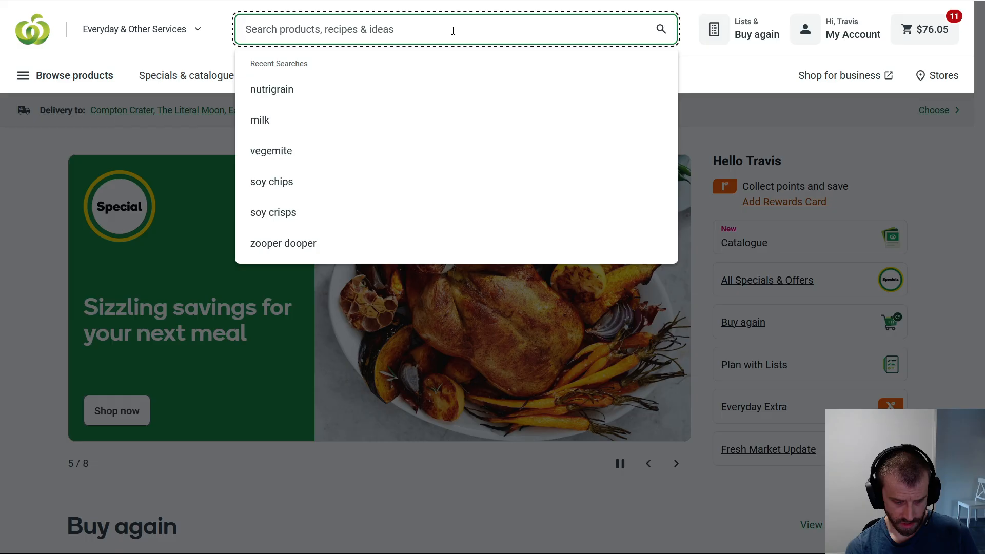
pyautogui.write('instant')
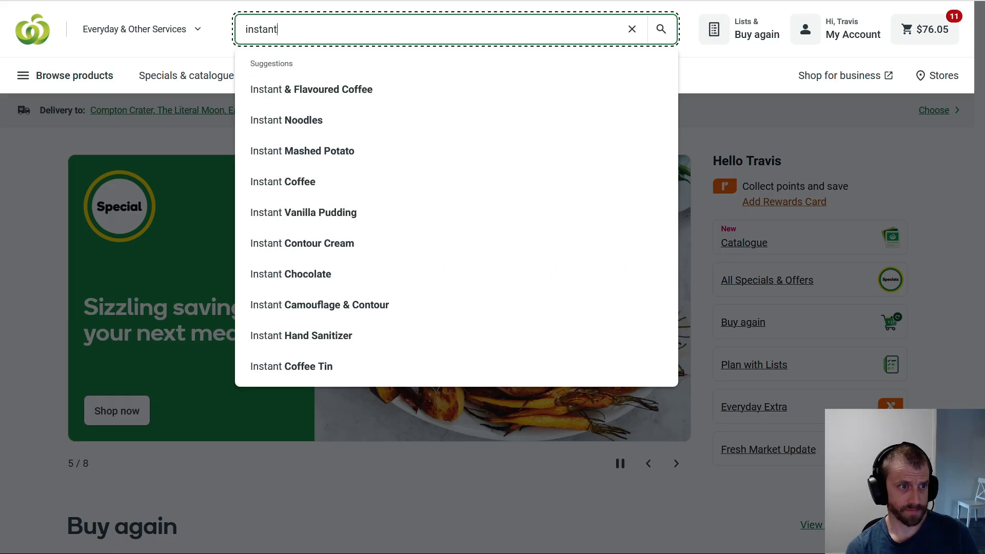
pyautogui.write('pasta')
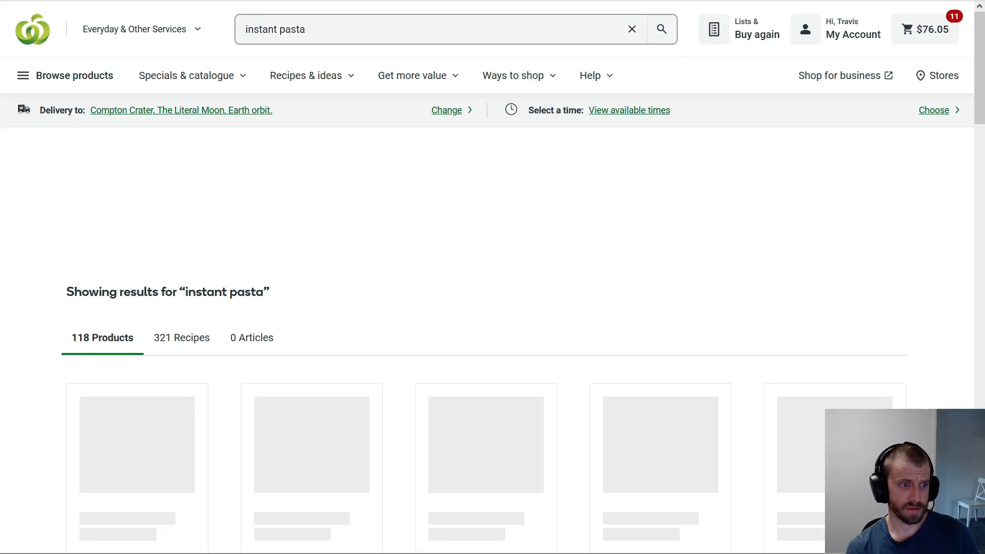
pyautogui.scroll(-3)
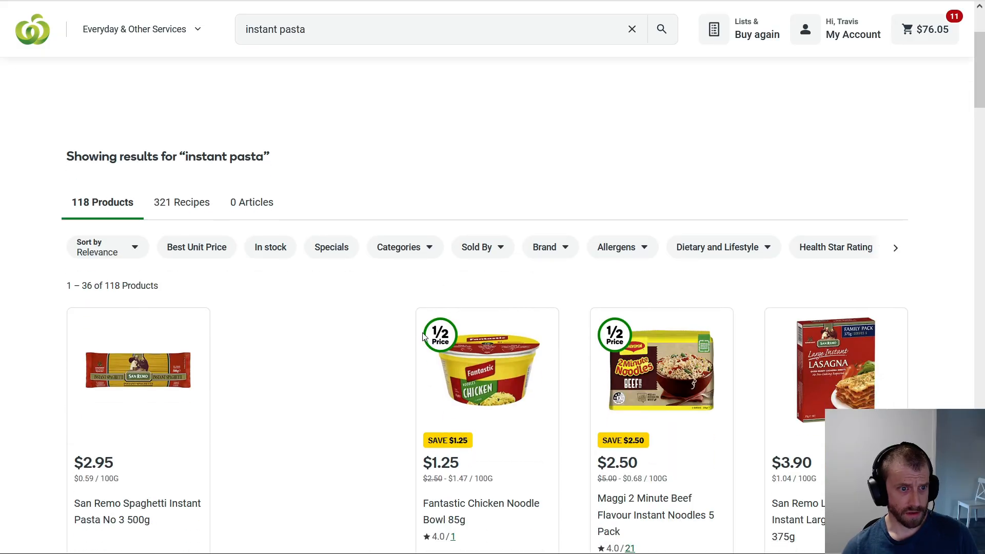
pyautogui.scroll(-3)
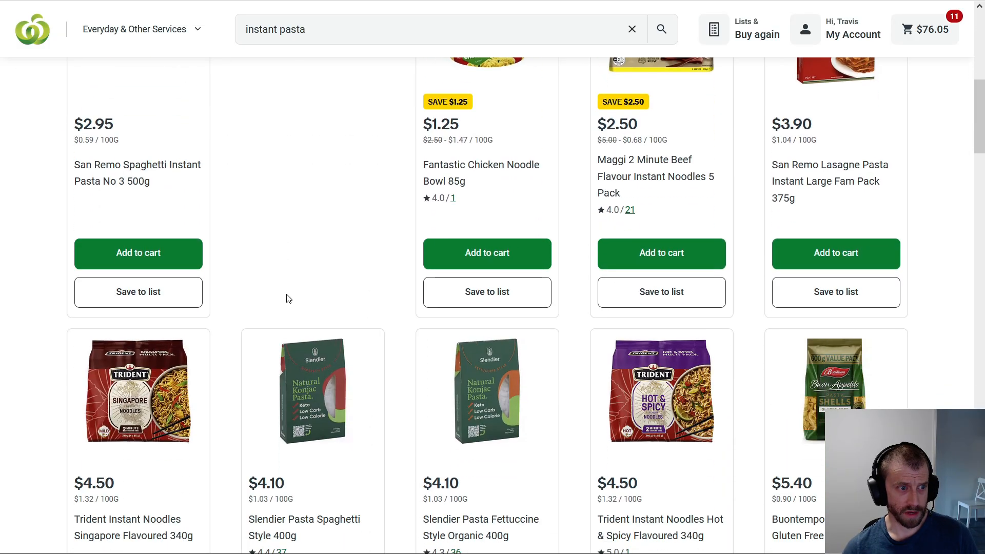
pyautogui.scroll(-3)
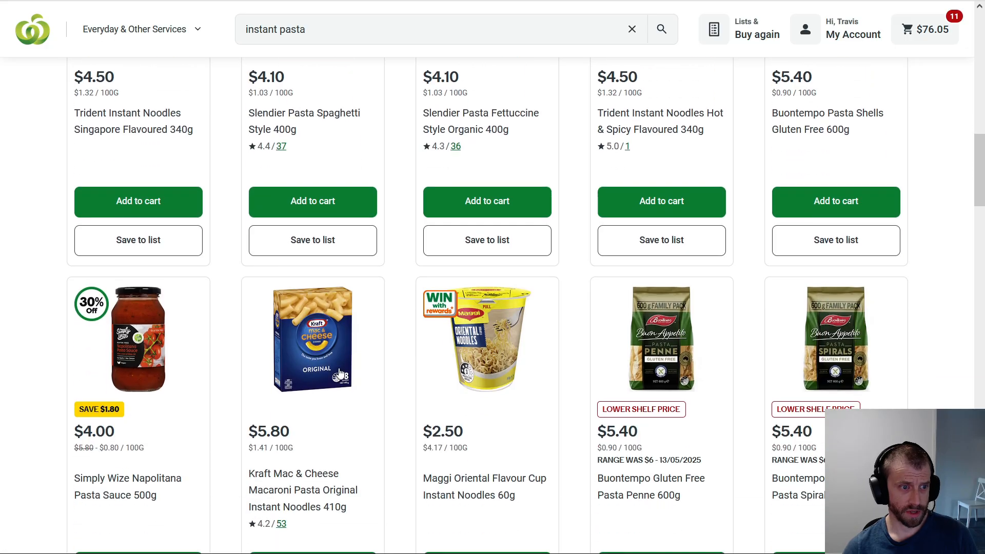
pyautogui.scroll(-3)
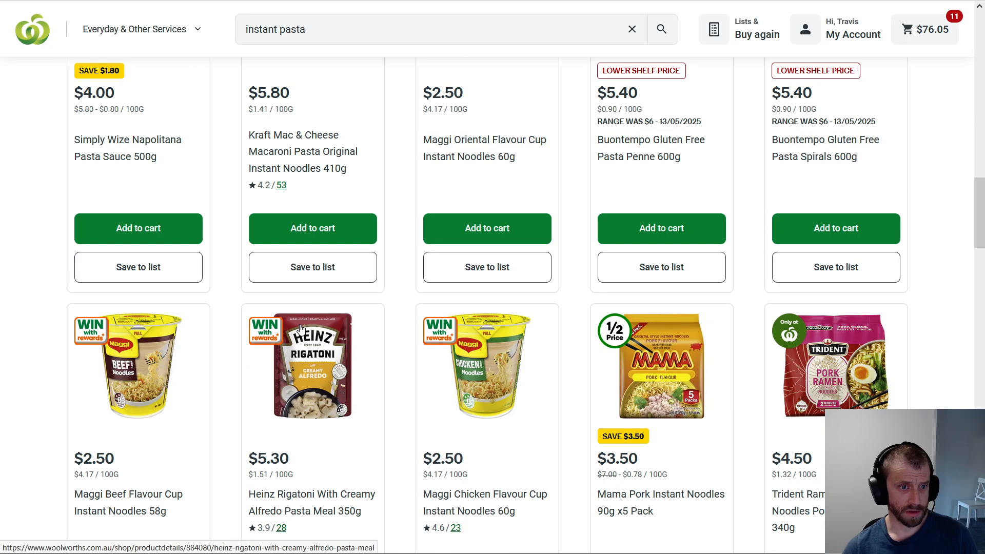
pyautogui.scroll(-3)
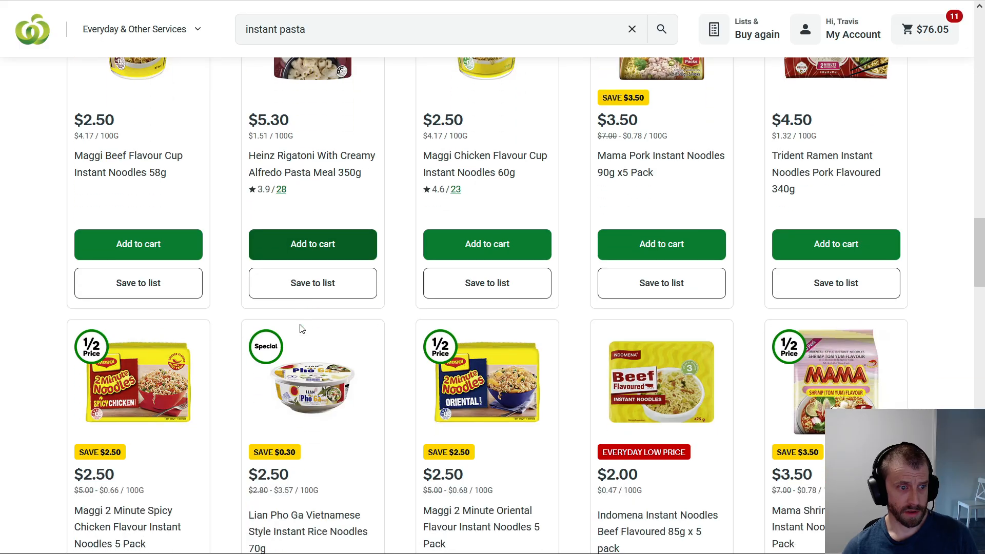
pyautogui.scroll(-3)
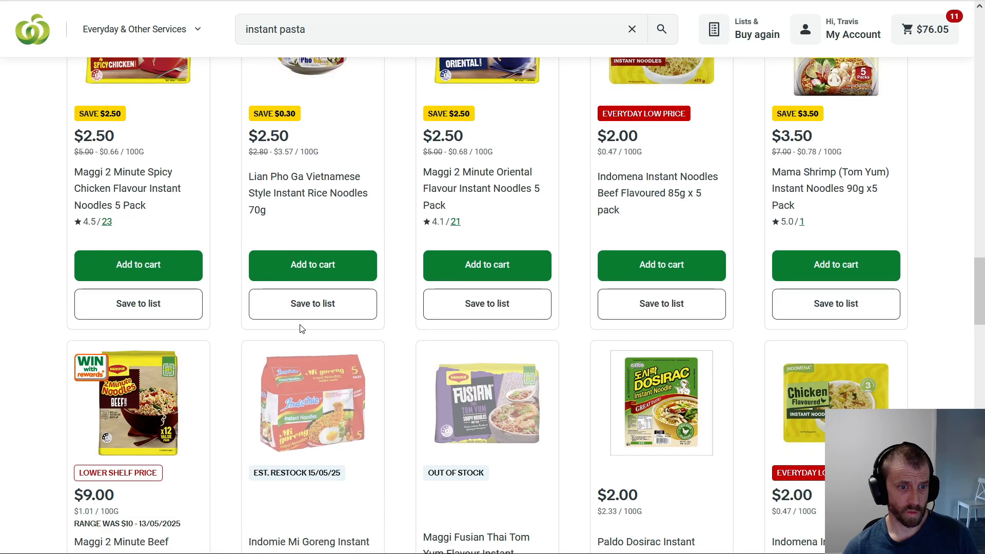
pyautogui.scroll(-3)
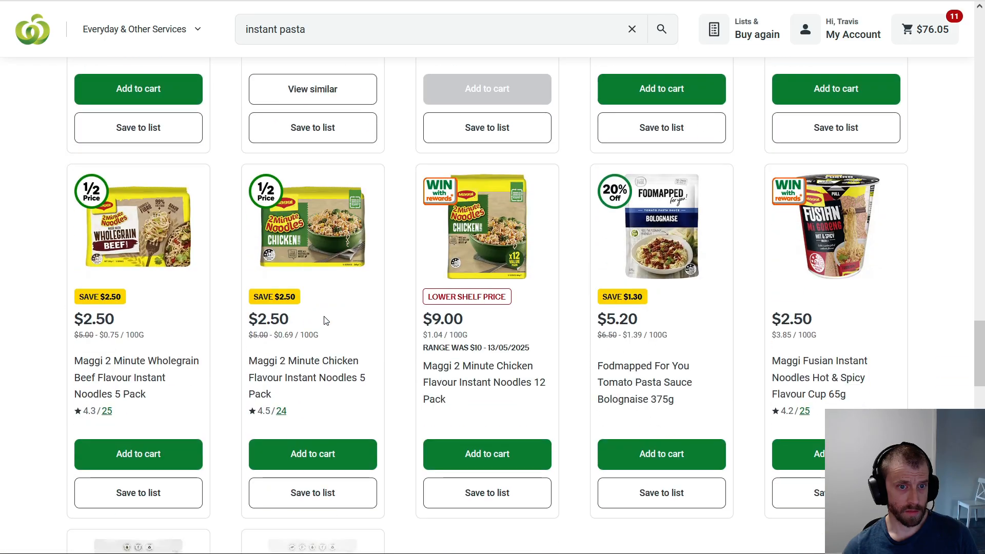
pyautogui.scroll(-3)
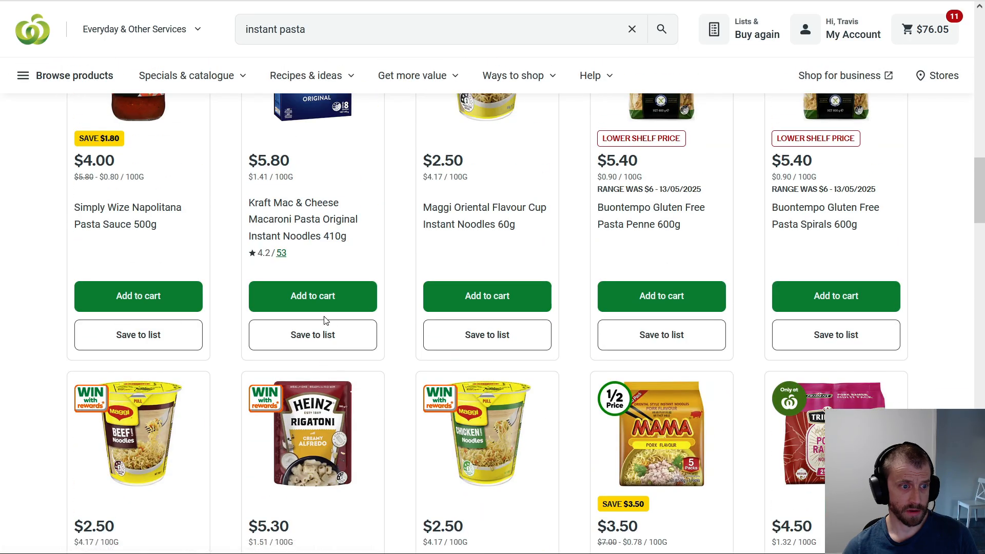
pyautogui.scroll(-3)
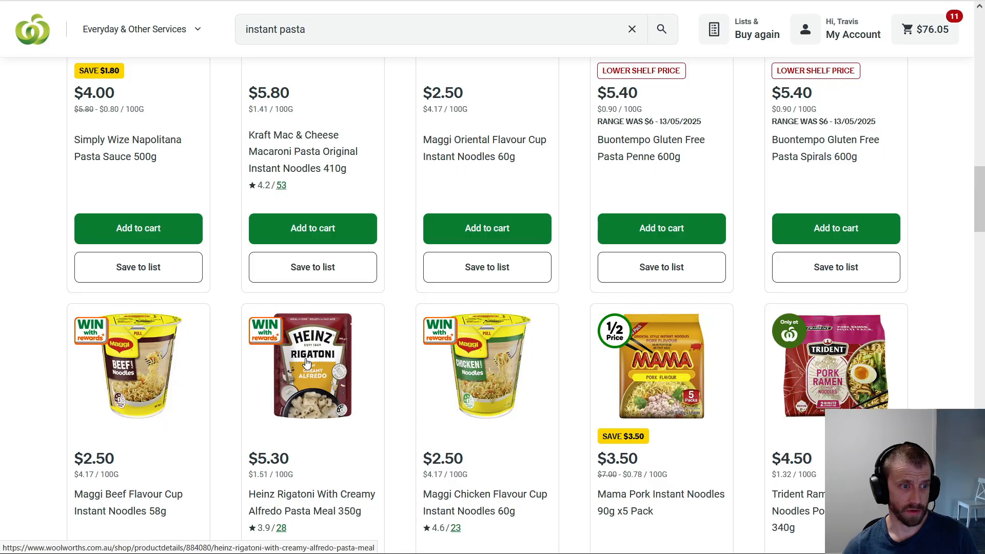
# Record network requests while adding Heinz Rigatoni With Creamy Alfredo Pasta Meal to the cart
pyautogui.press('F12')
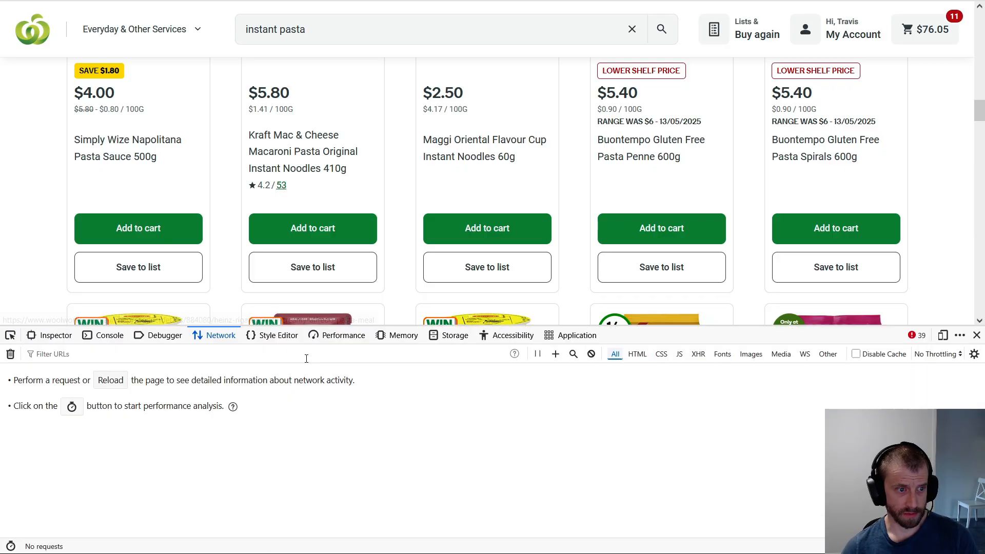
pyautogui.scroll(-3)
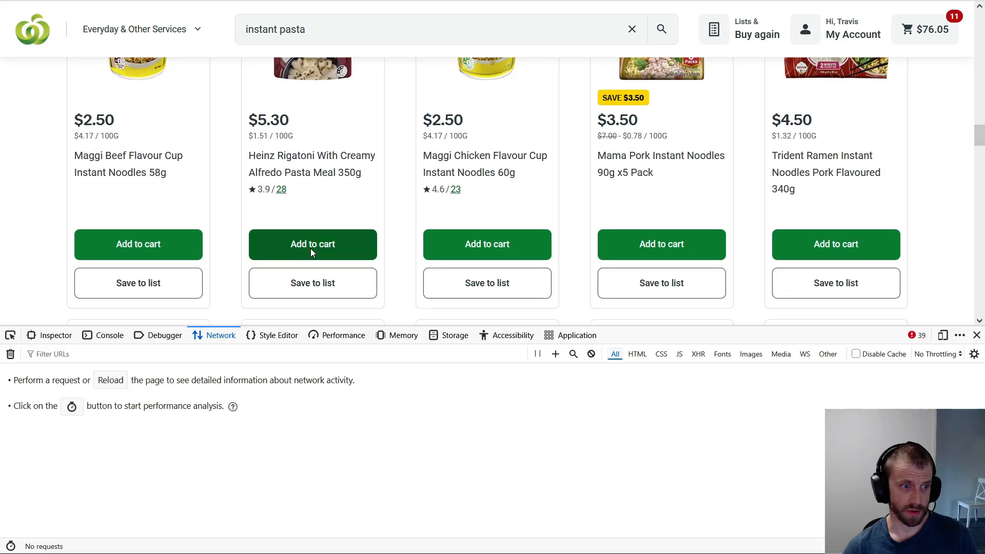
pyautogui.click(313, 244)
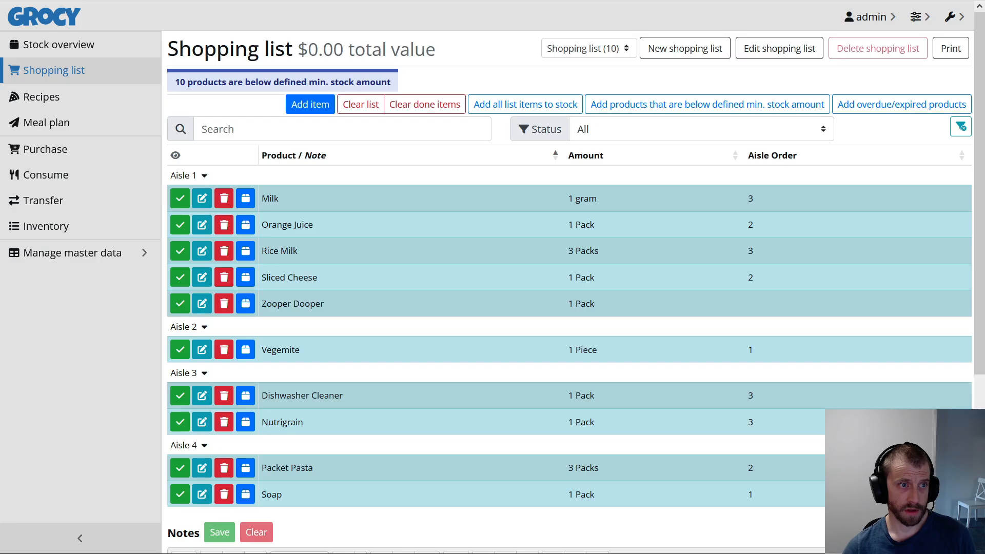
pyautogui.moveTo(73, 252)
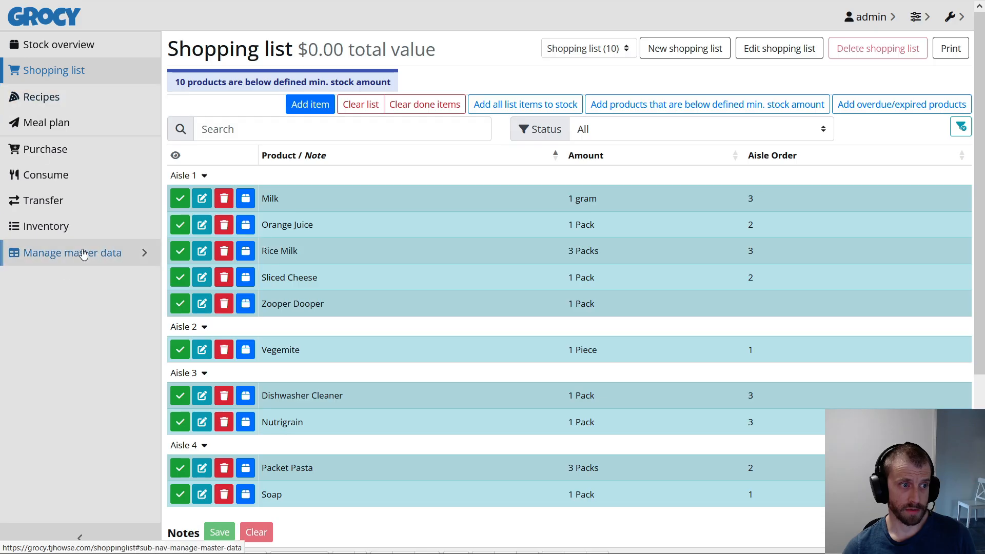
# Find Packet Pasta in master data products and bring its Woolworths Stockcode userfield into view
pyautogui.click(74, 252)
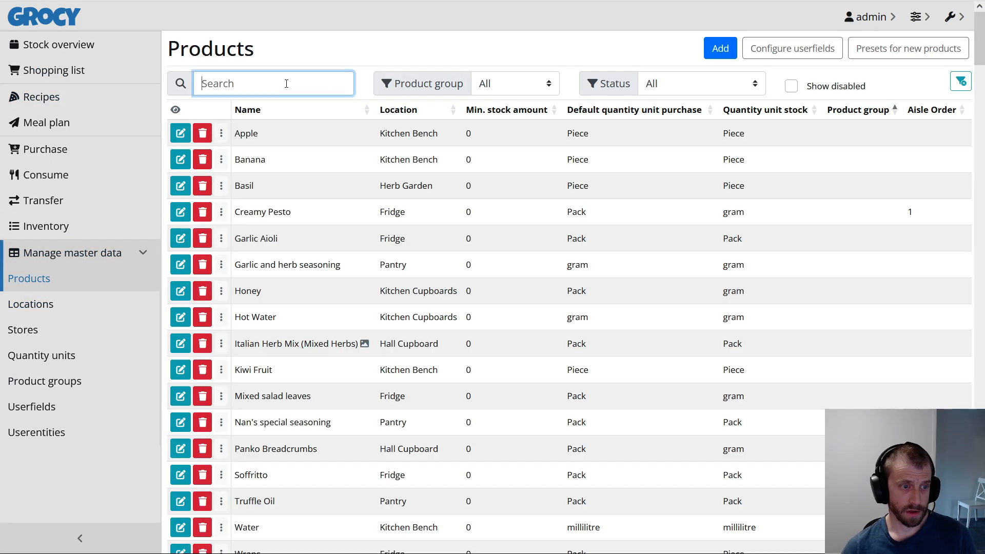
pyautogui.write('packet p')
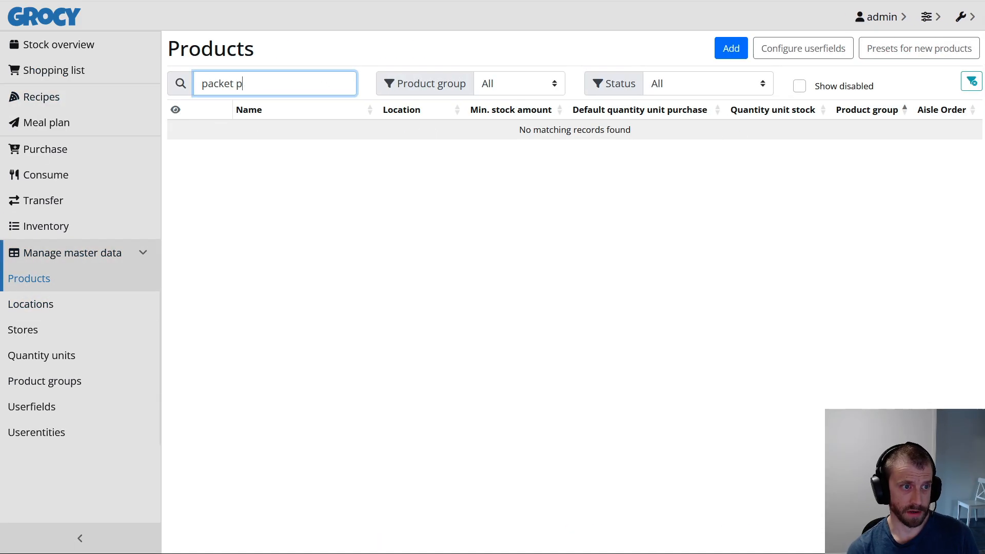
pyautogui.write('asta')
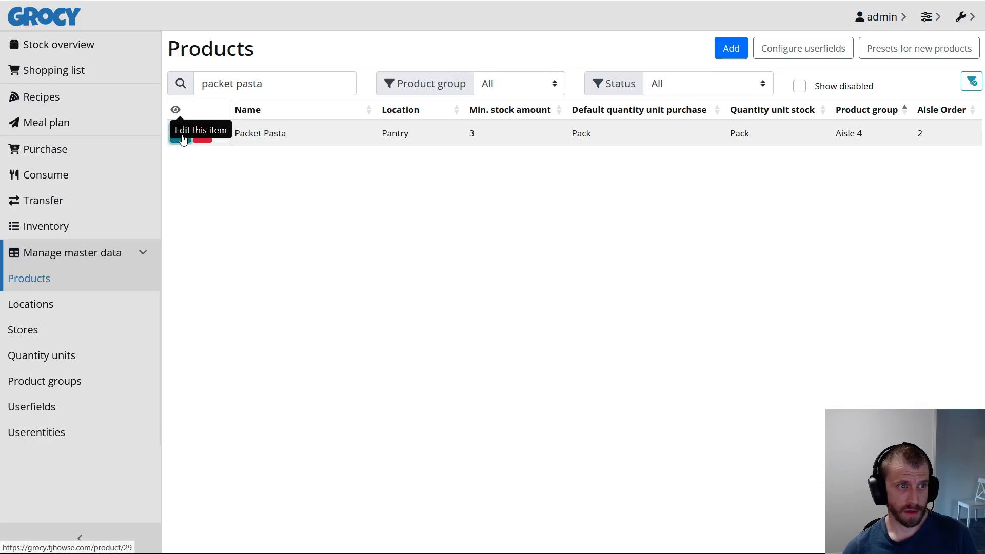
pyautogui.click(201, 129)
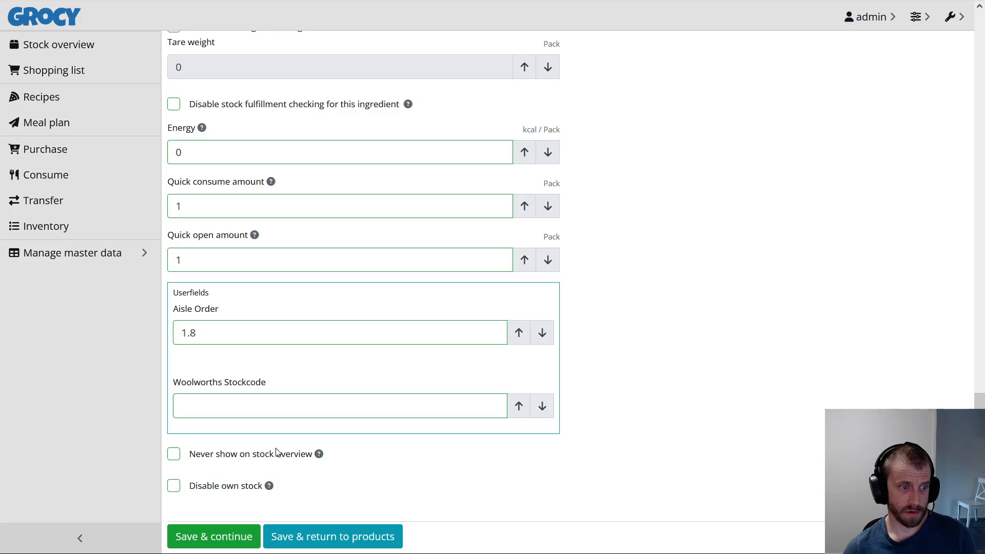
pyautogui.click(333, 536)
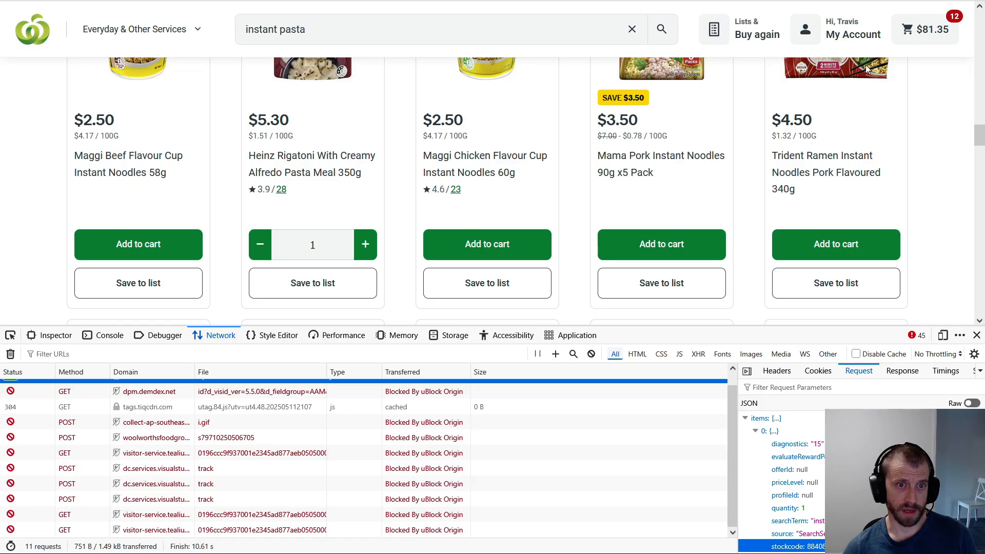
pyautogui.moveTo(944, 106)
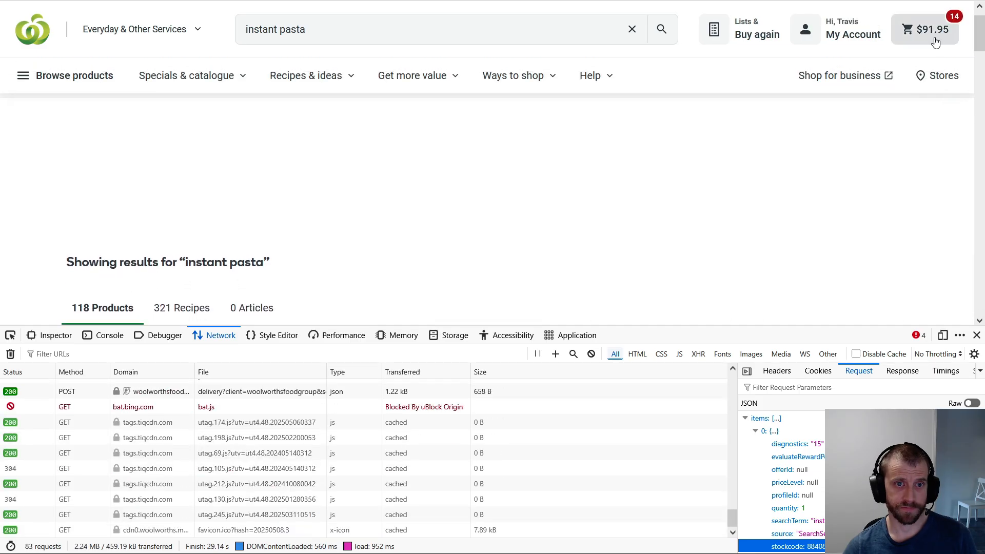
# Review the cart drawer now holding 14 items including three Heinz Rigatoni pasta meals
pyautogui.click(924, 28)
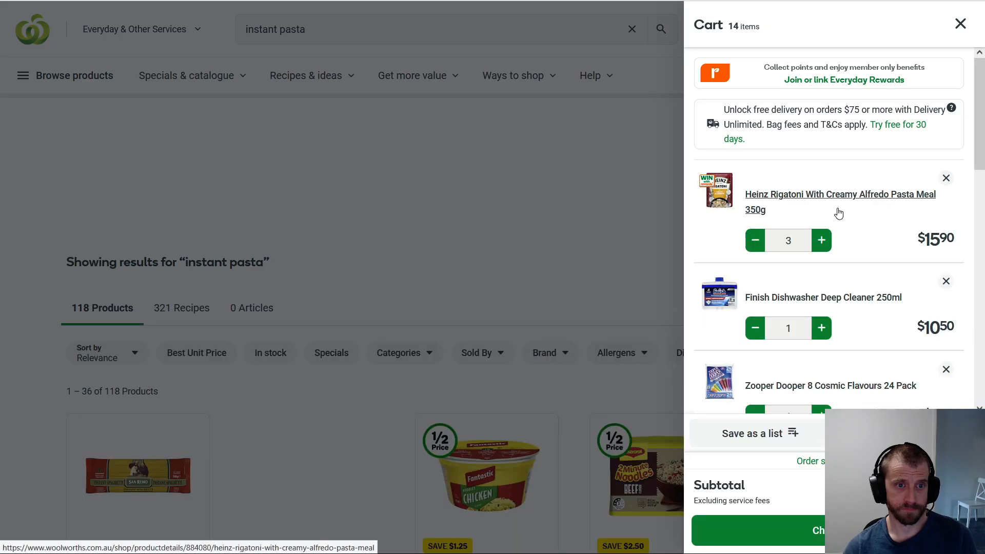
pyautogui.moveTo(890, 224)
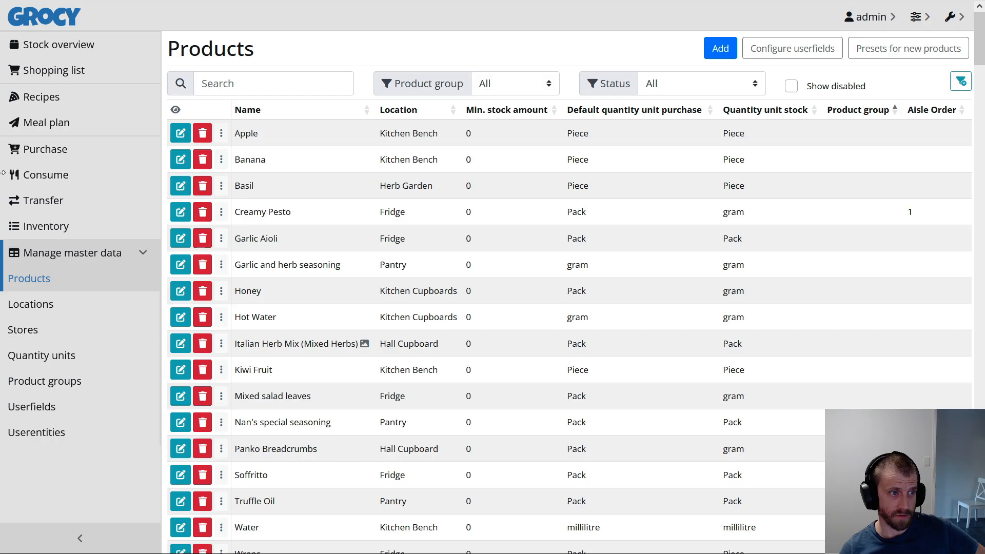
pyautogui.moveTo(42, 97)
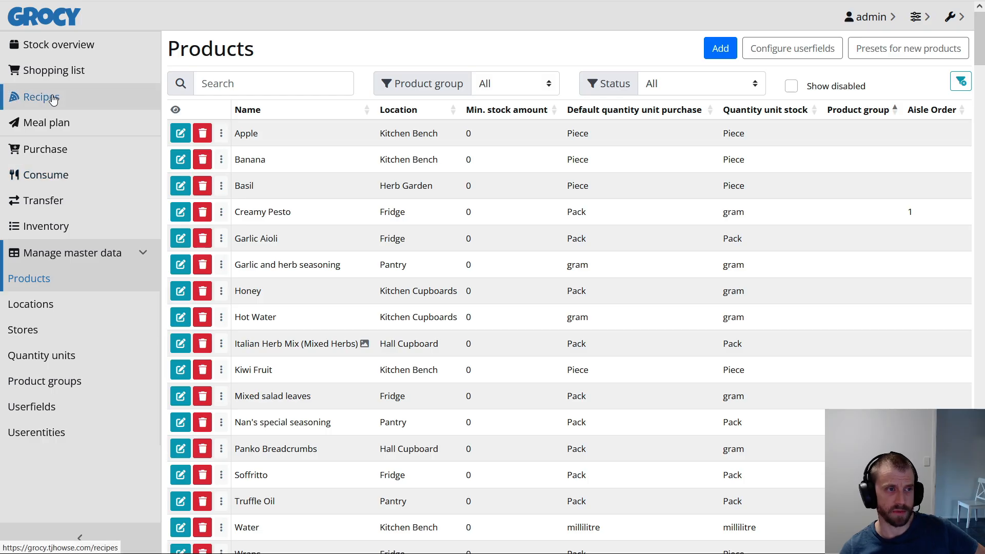
# Show the Haloumi burgers recipe with its ingredient list and stock shortfalls
pyautogui.click(42, 96)
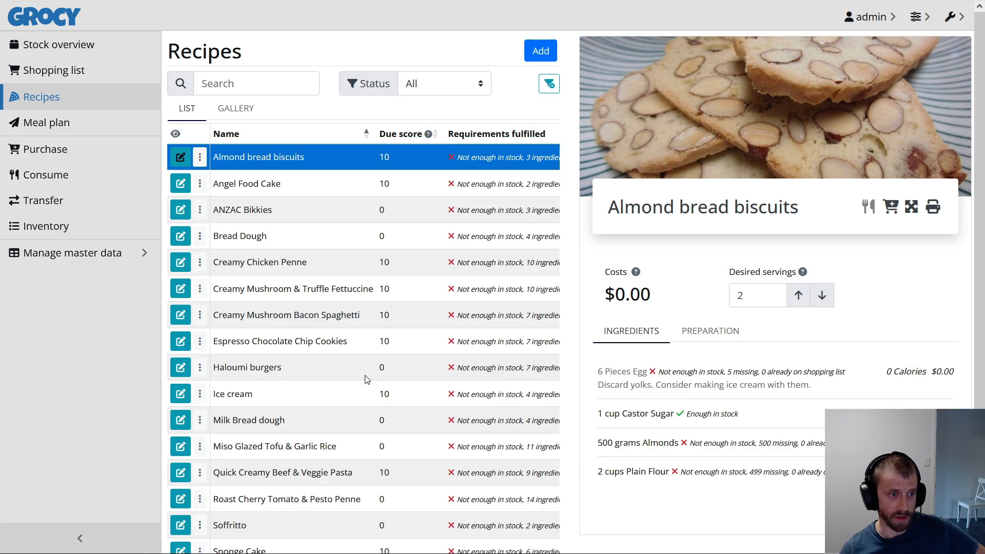
pyautogui.click(247, 367)
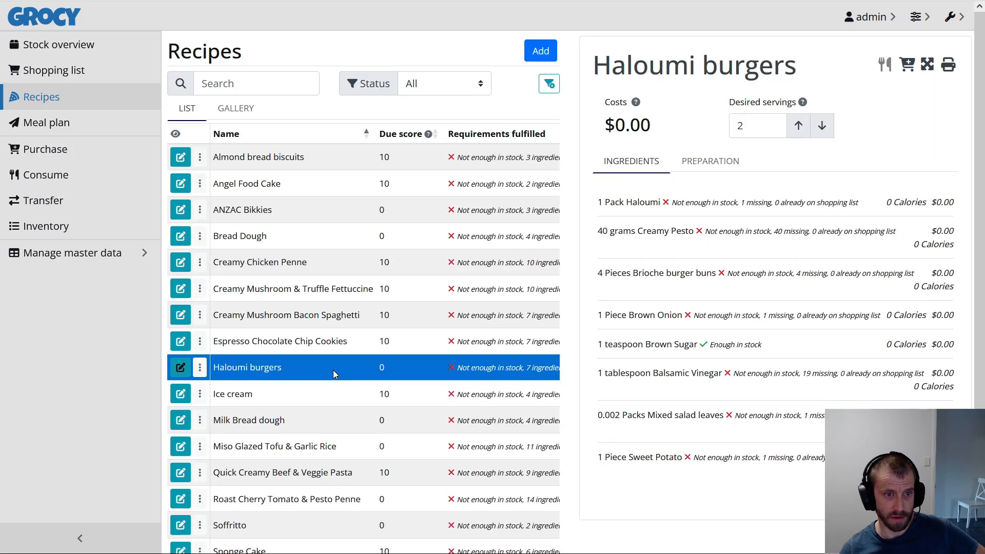
pyautogui.moveTo(908, 65)
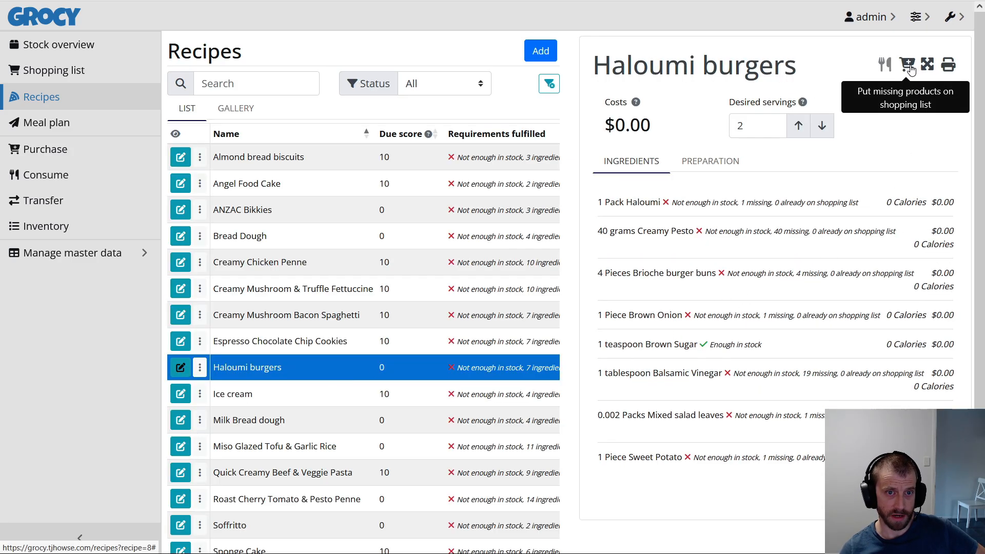
pyautogui.moveTo(909, 79)
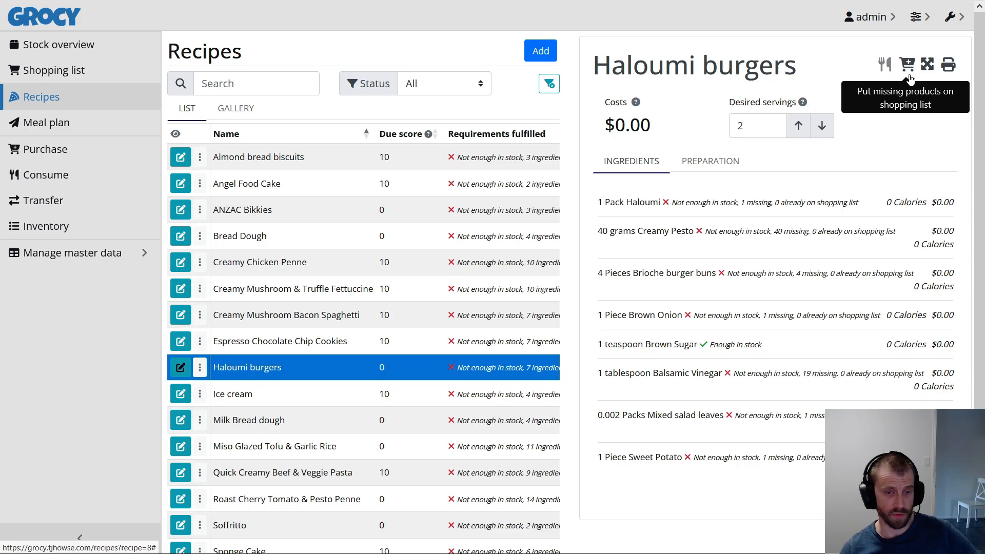
pyautogui.moveTo(702, 24)
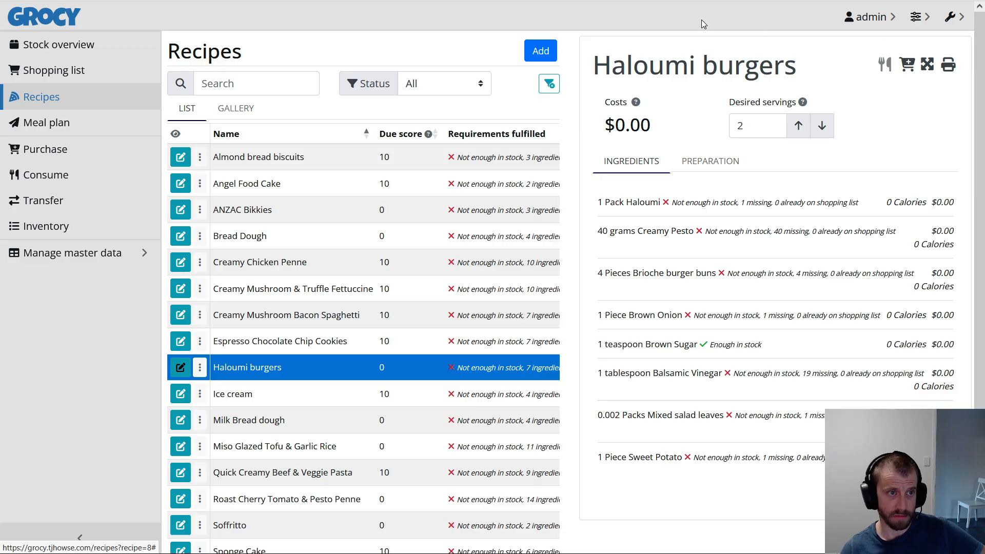